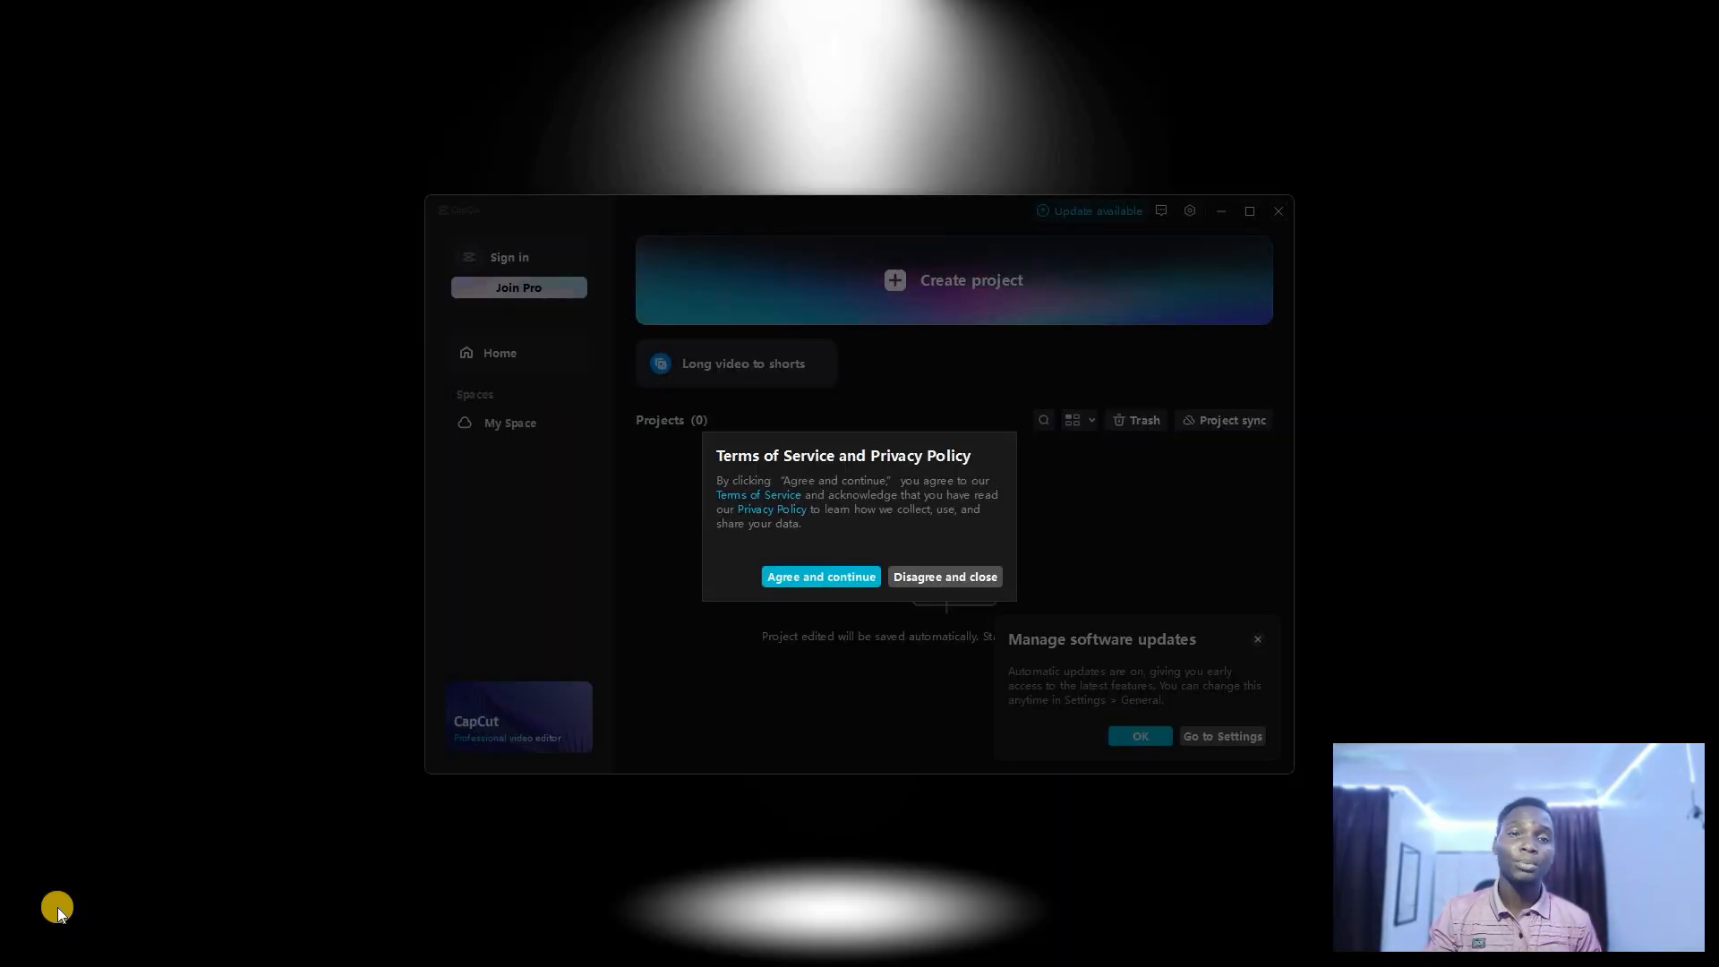
mouse_move(52, 700)
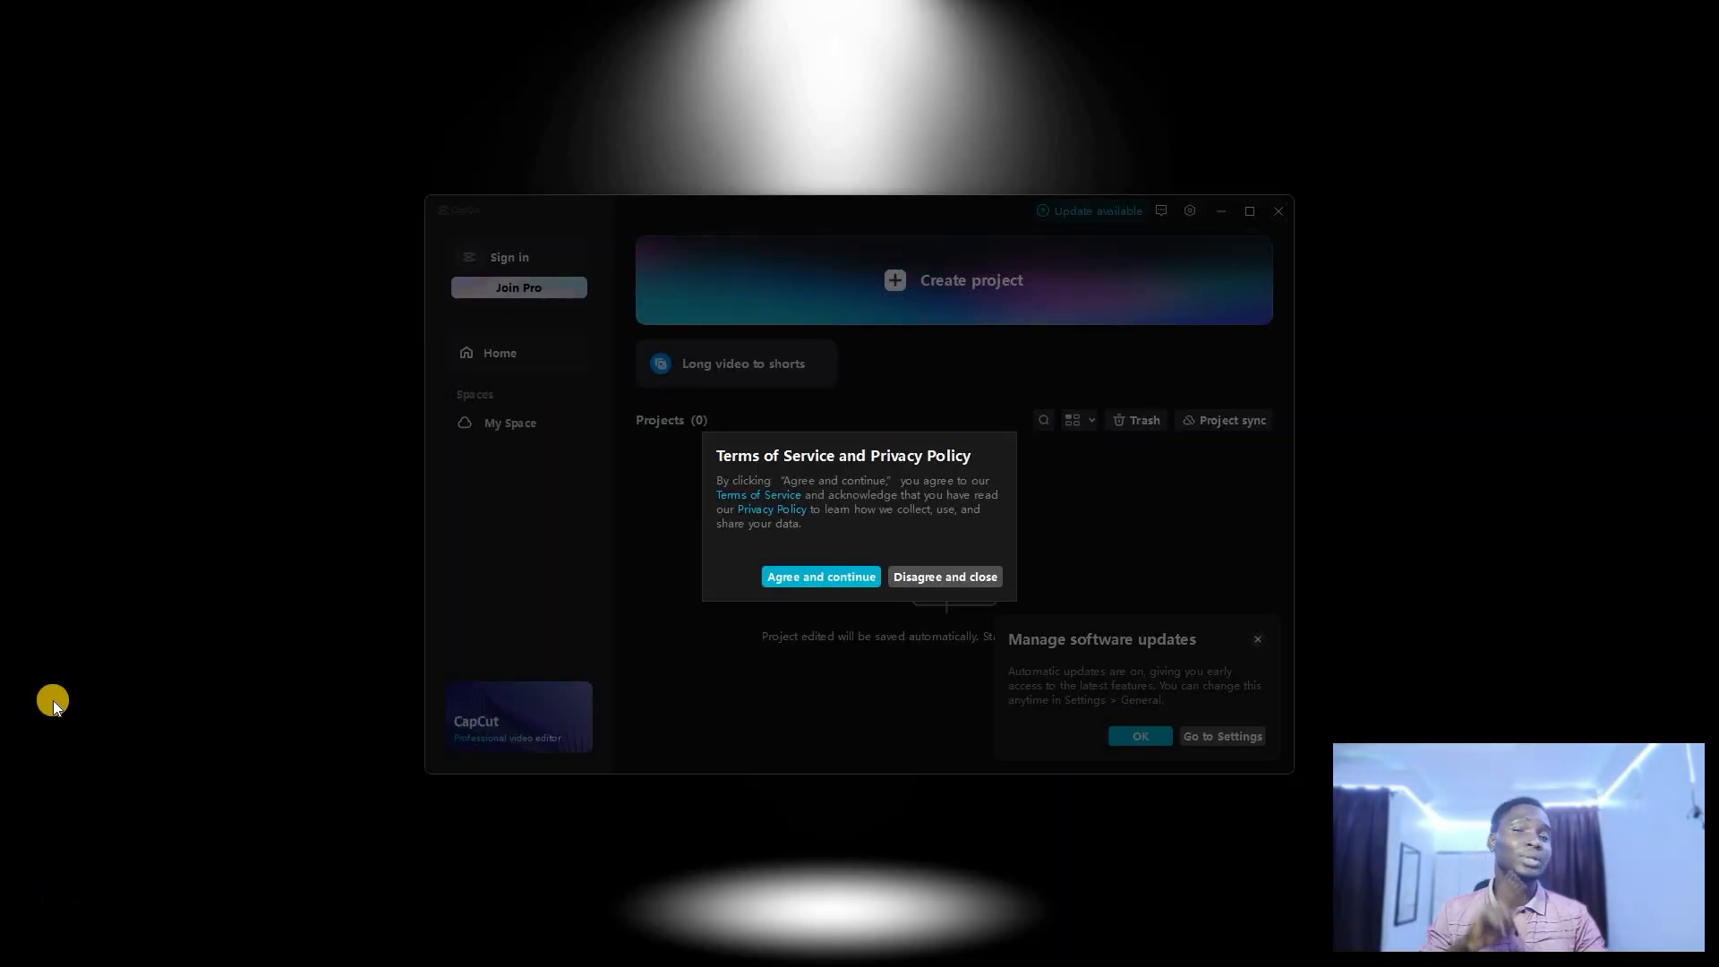
mouse_move(811, 575)
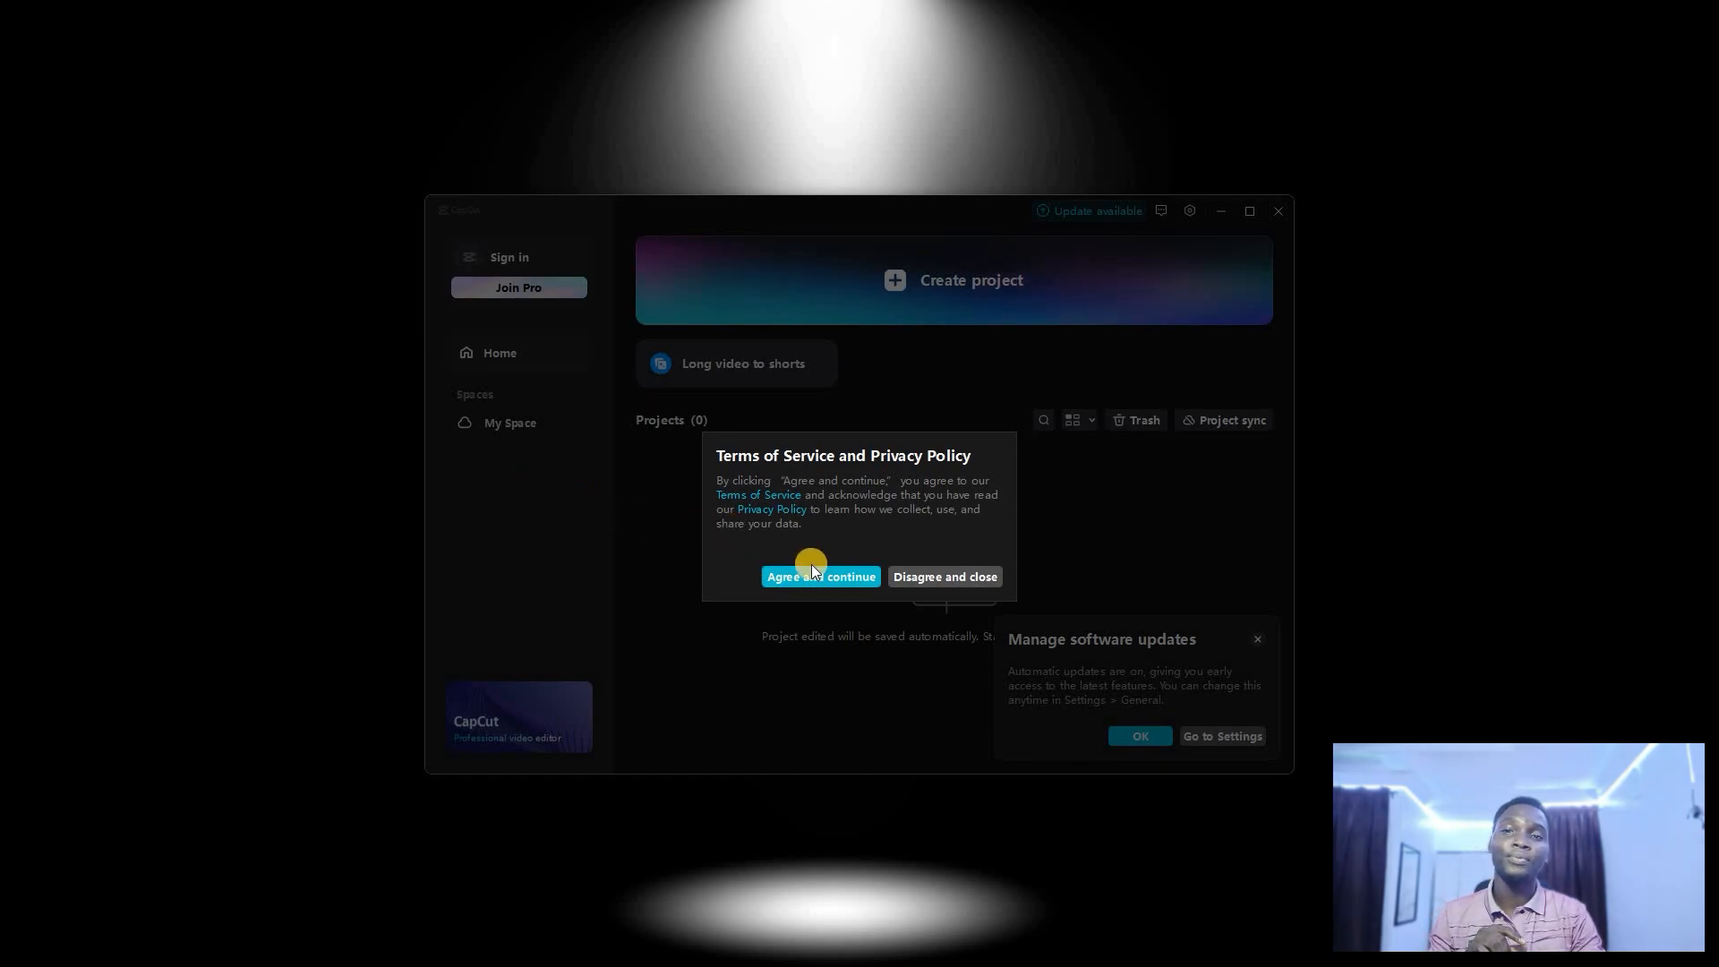
Agree to the Terms of Service and OK the Manage software updates notice
left_click(820, 575)
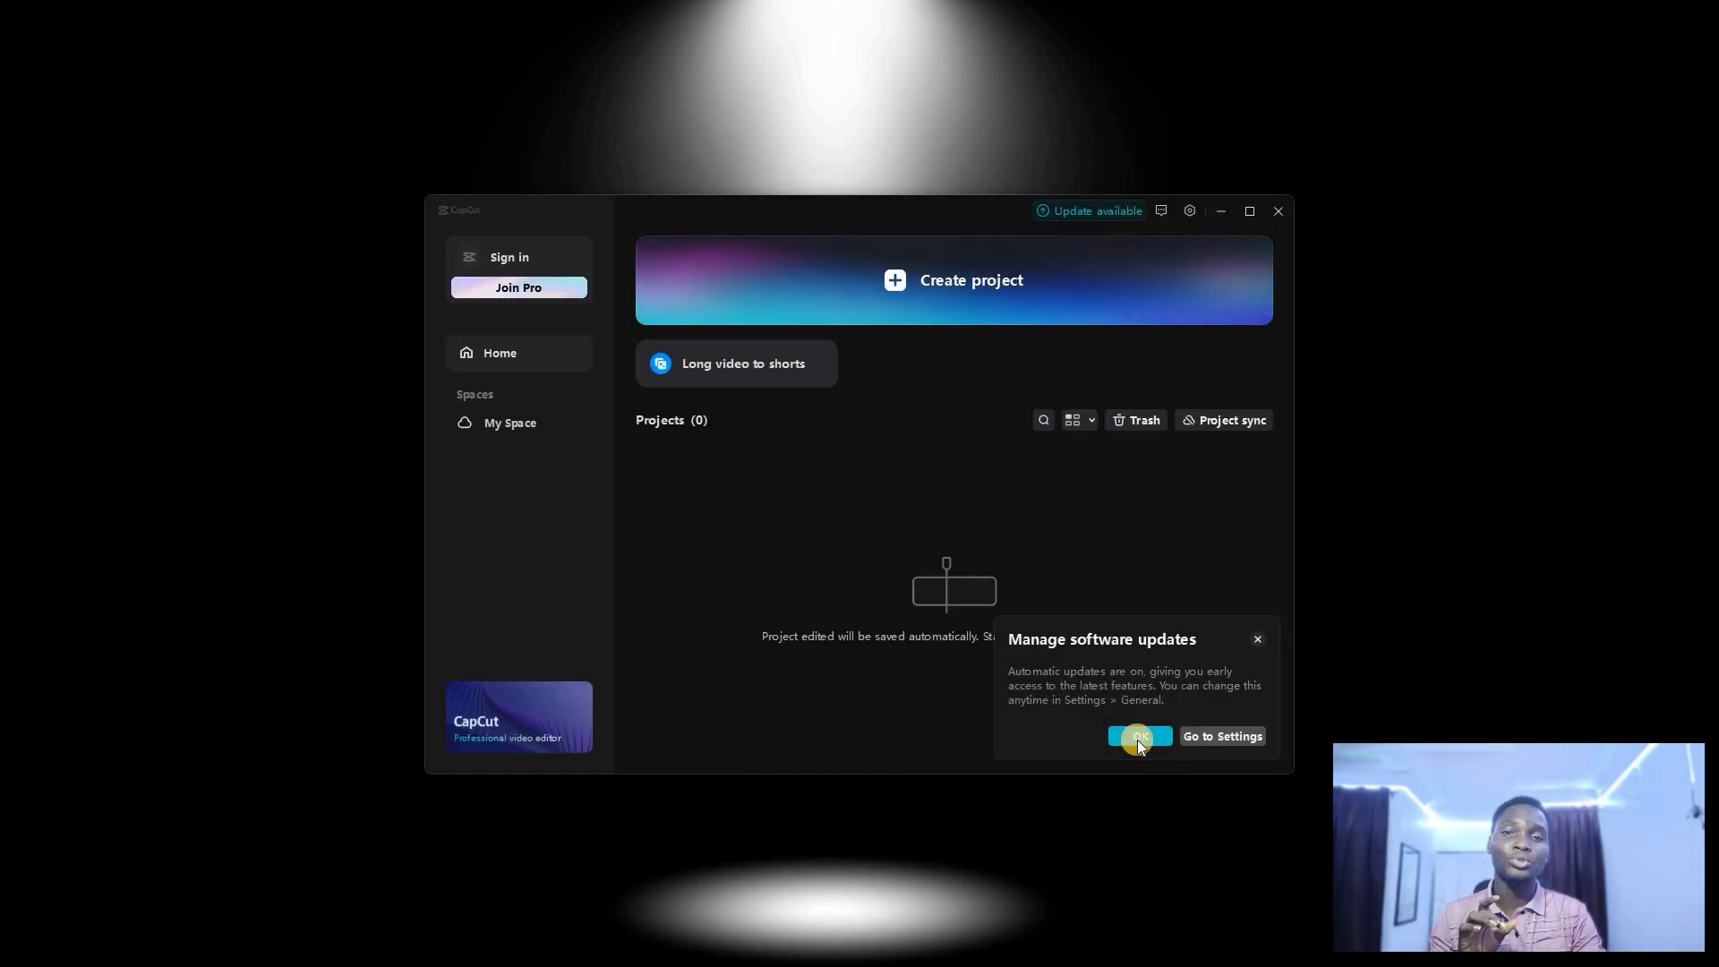
left_click(1139, 736)
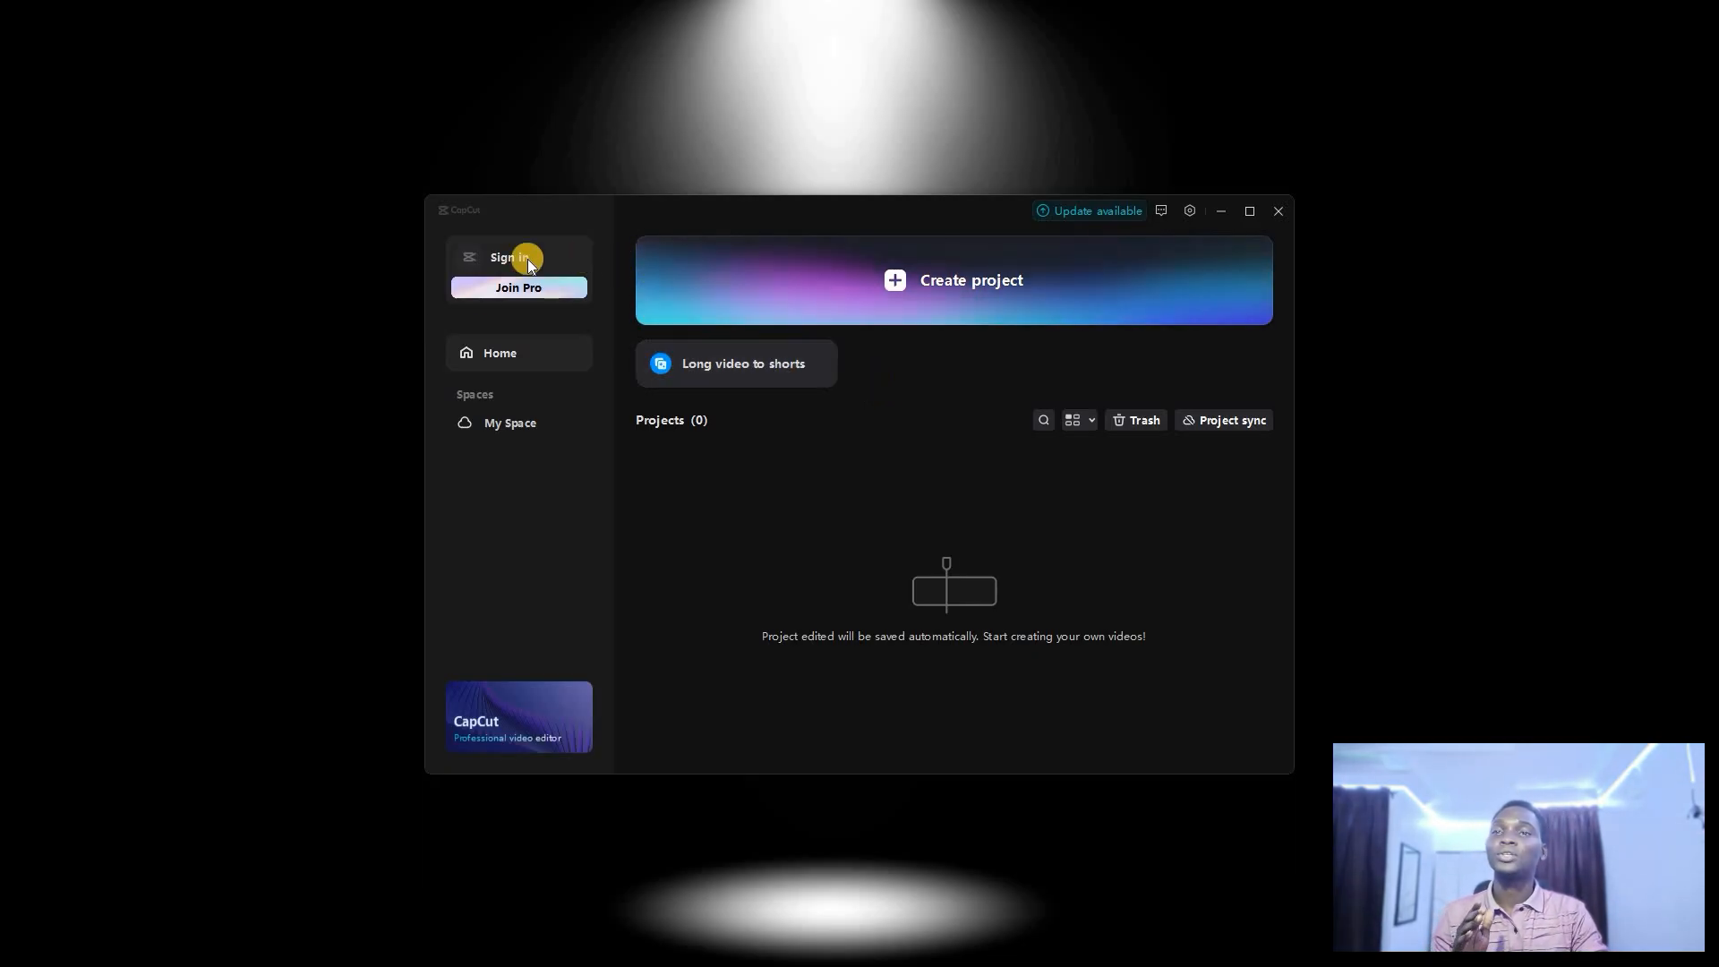
mouse_move(768, 297)
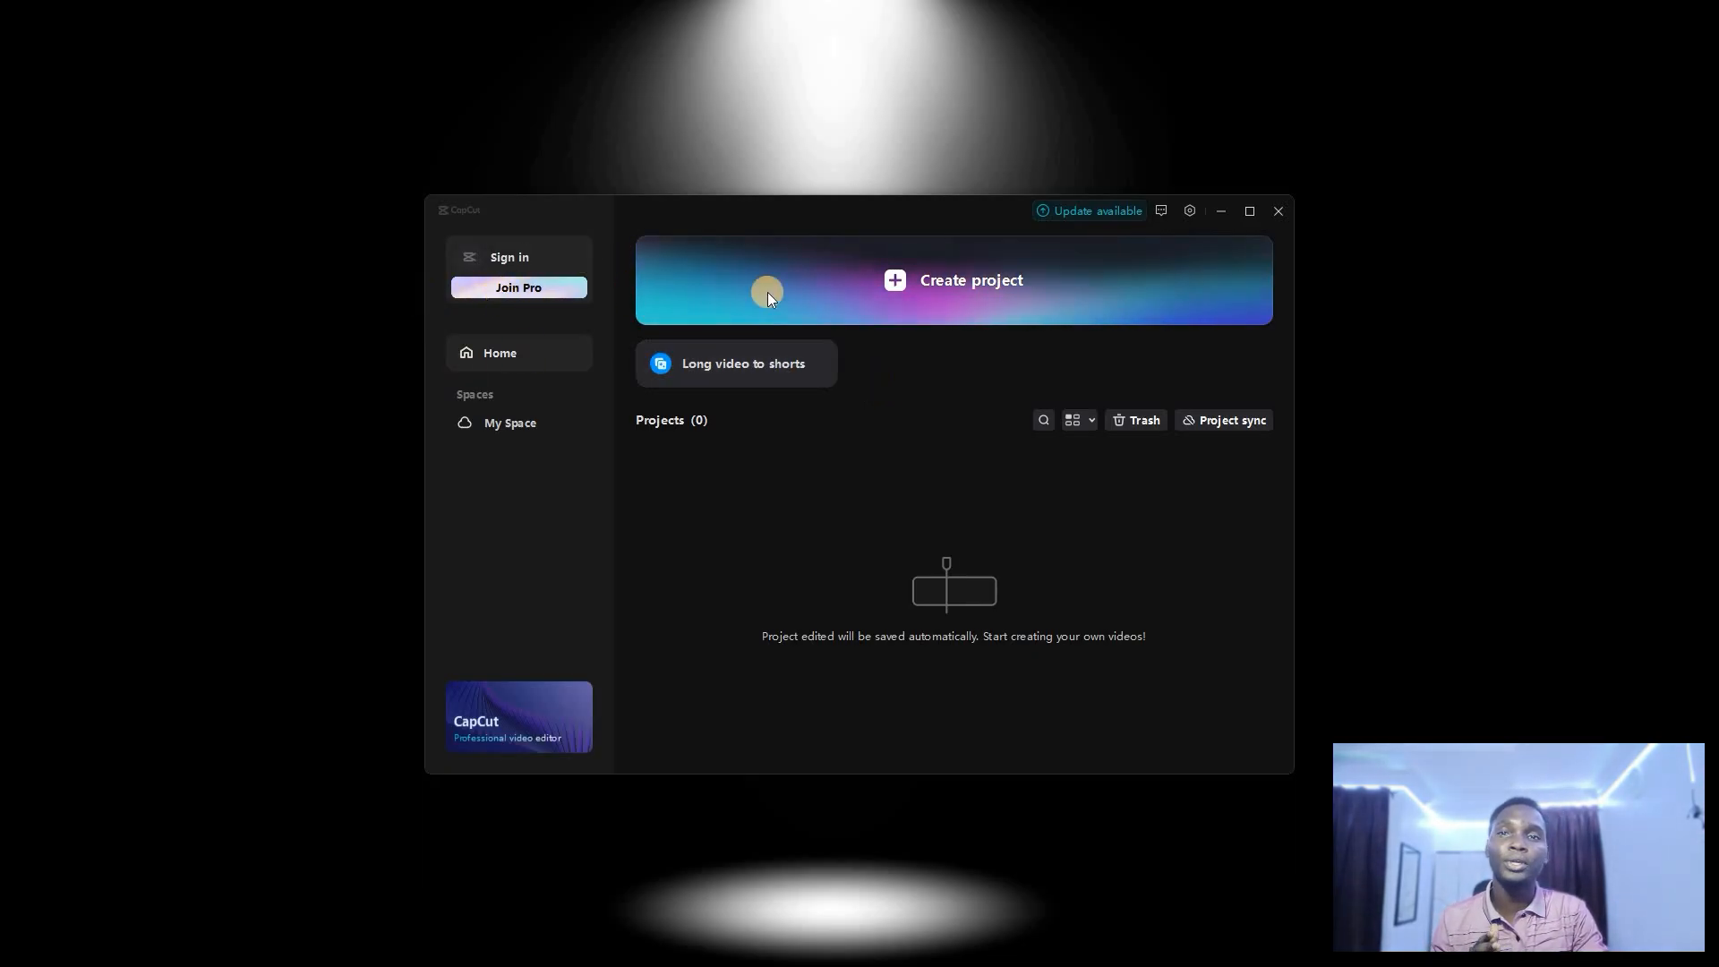
Create a project, skip the import walkthrough, and add the pink particle heart clip from Library > Trending
left_click(969, 280)
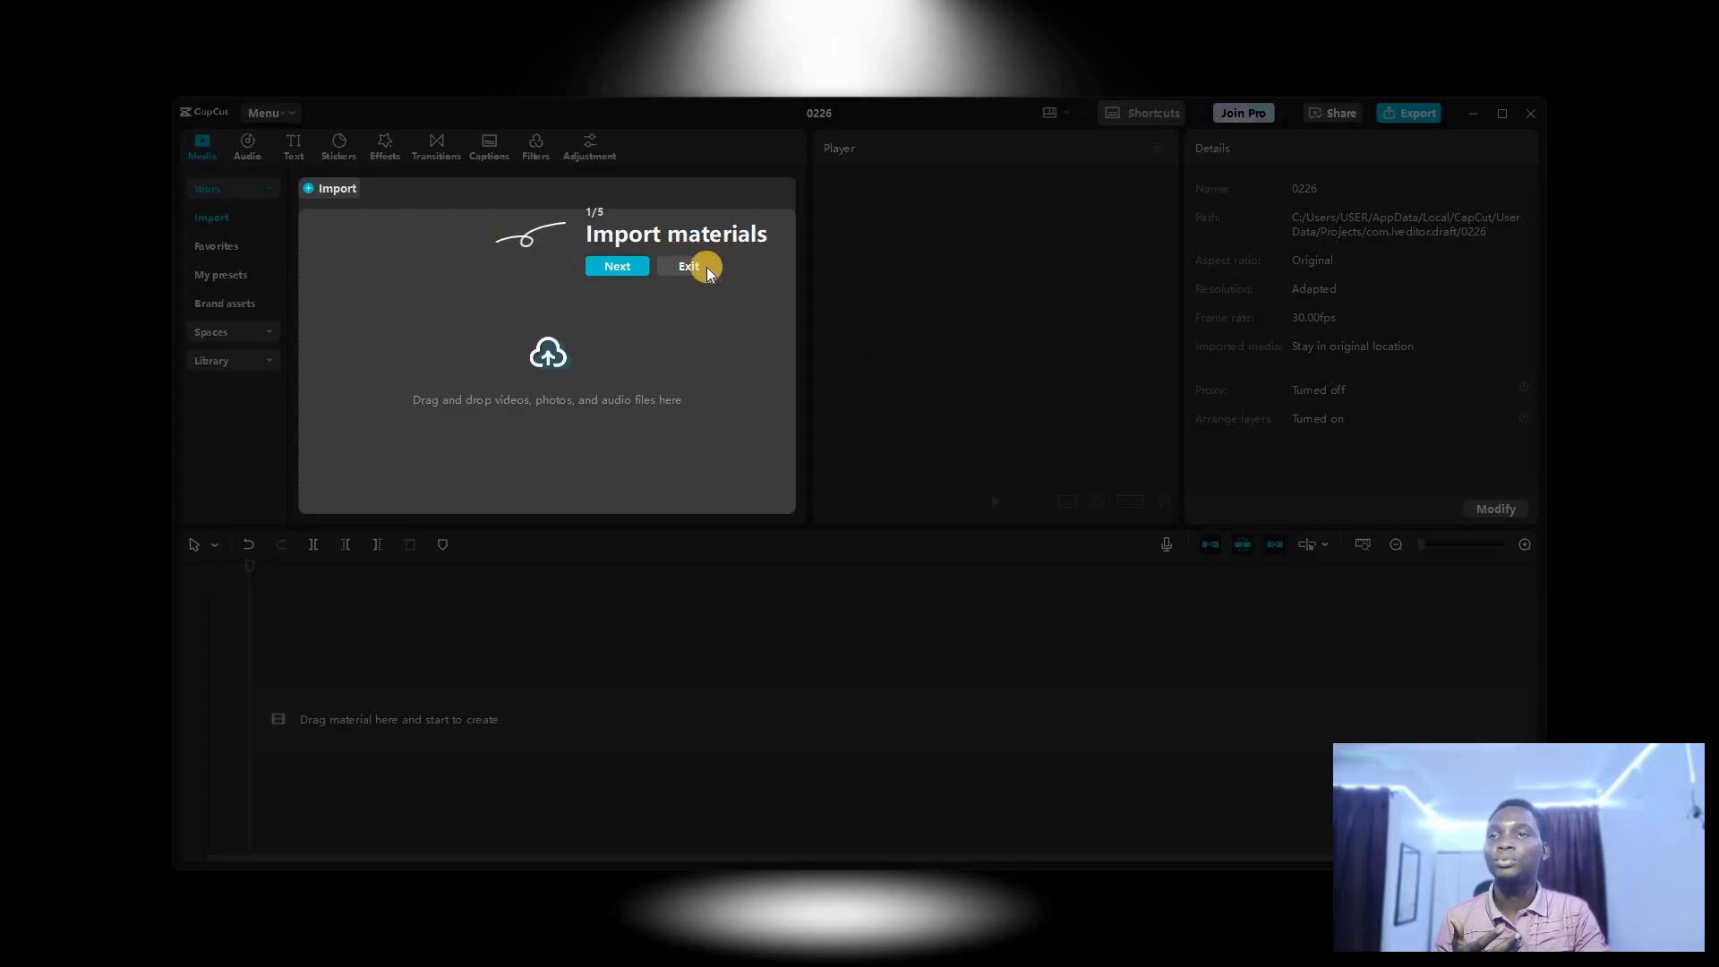
left_click(686, 265)
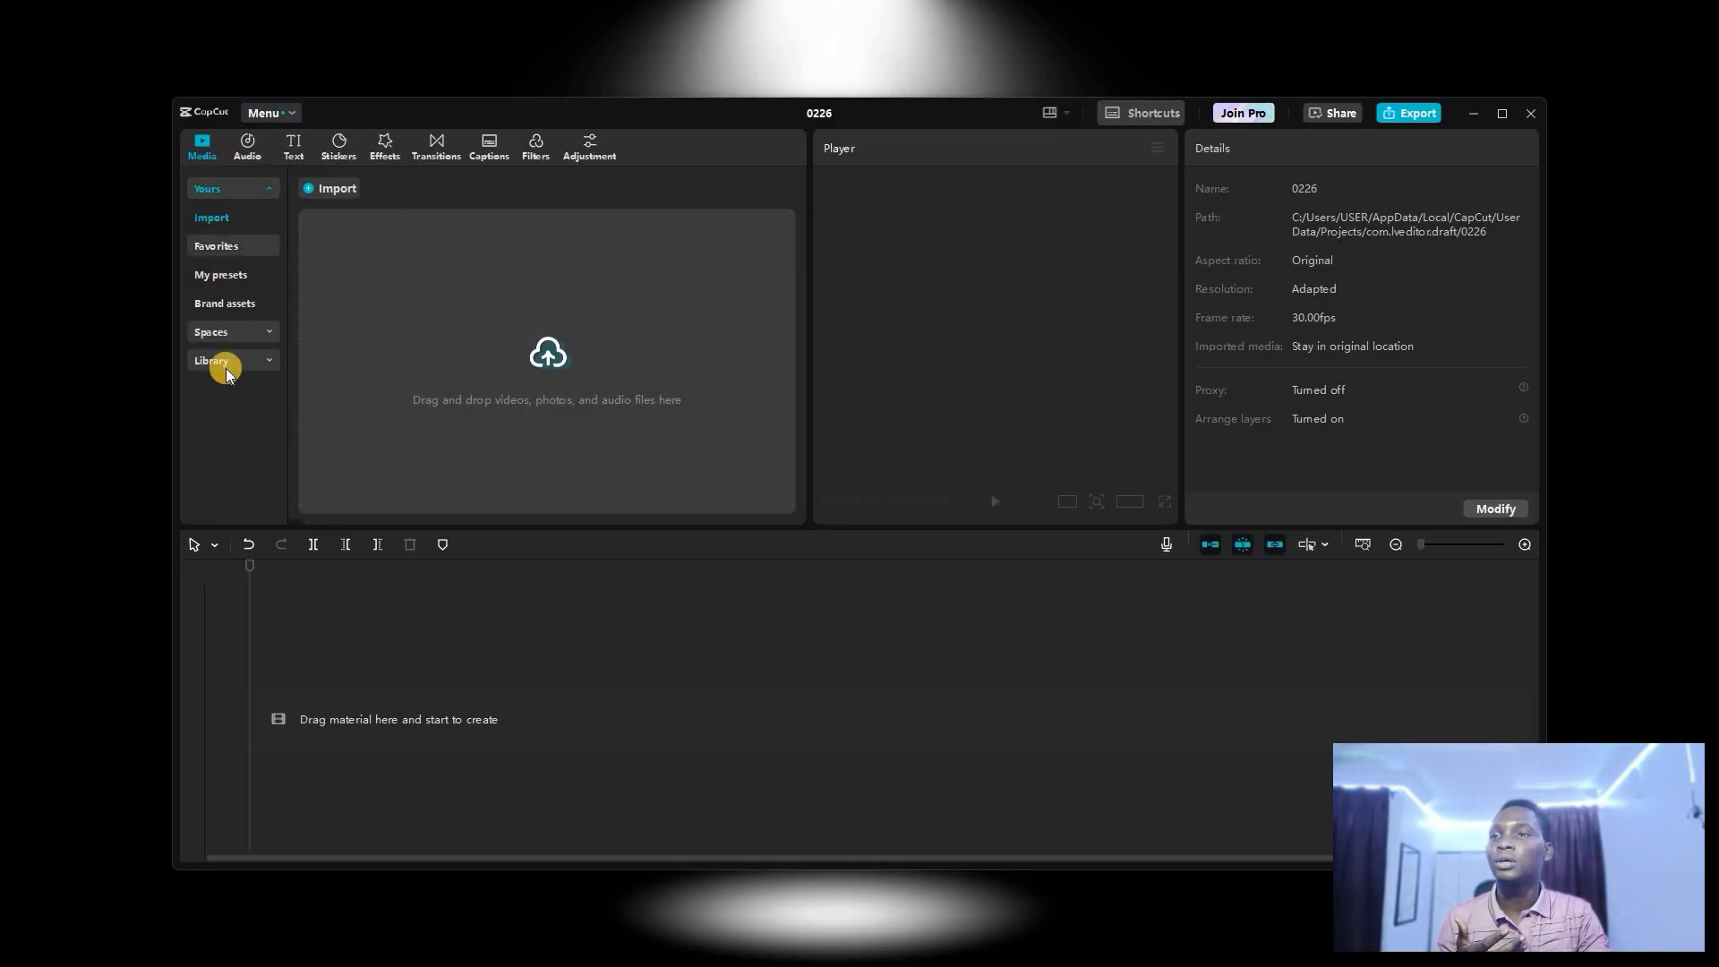
left_click(212, 360)
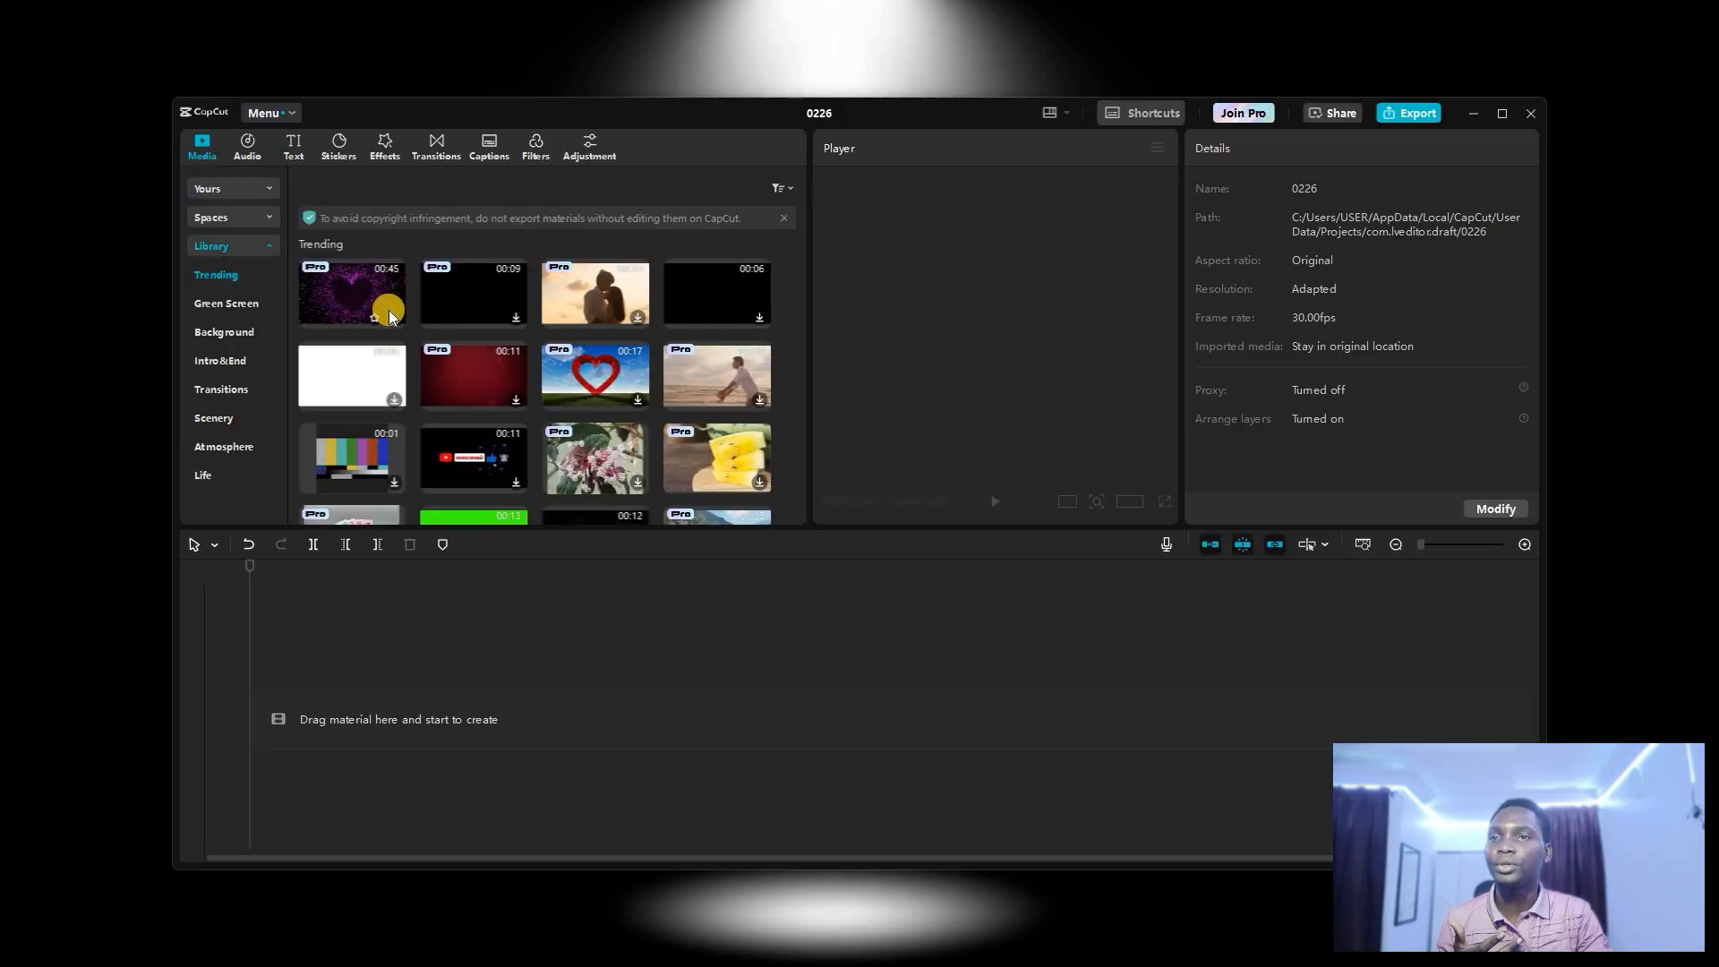
left_click(351, 292)
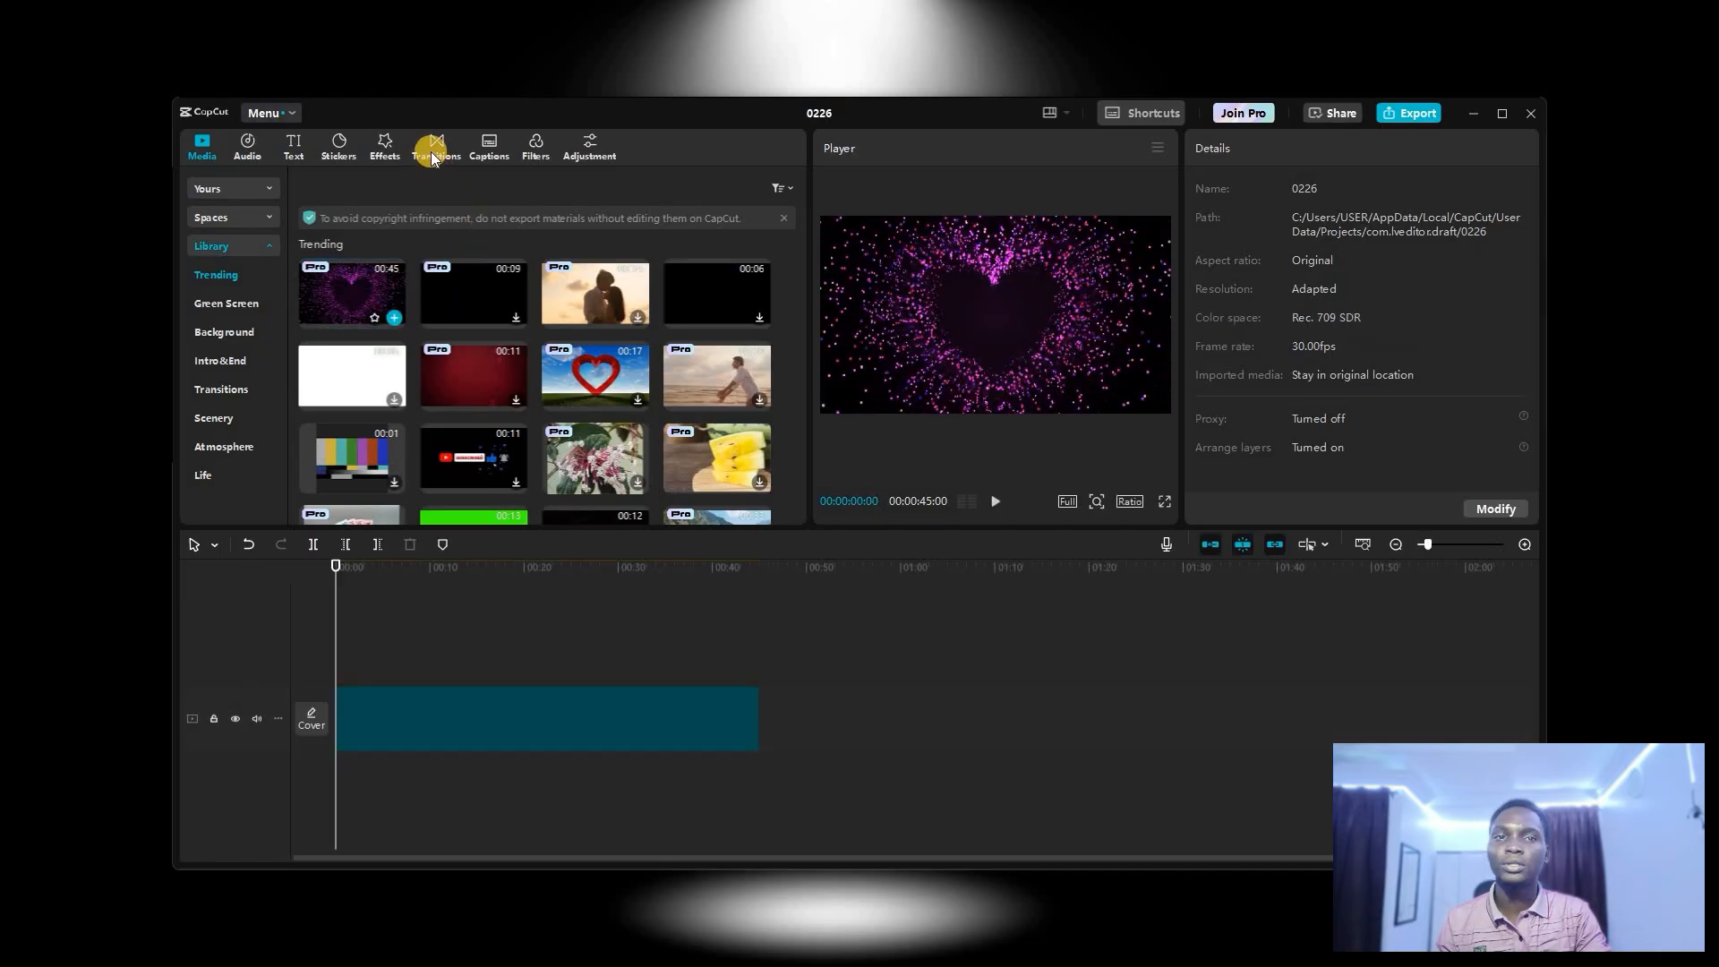
Split the heart clip at the ~17 s playhead and add a Film Erase transition at the cut
left_click(435, 145)
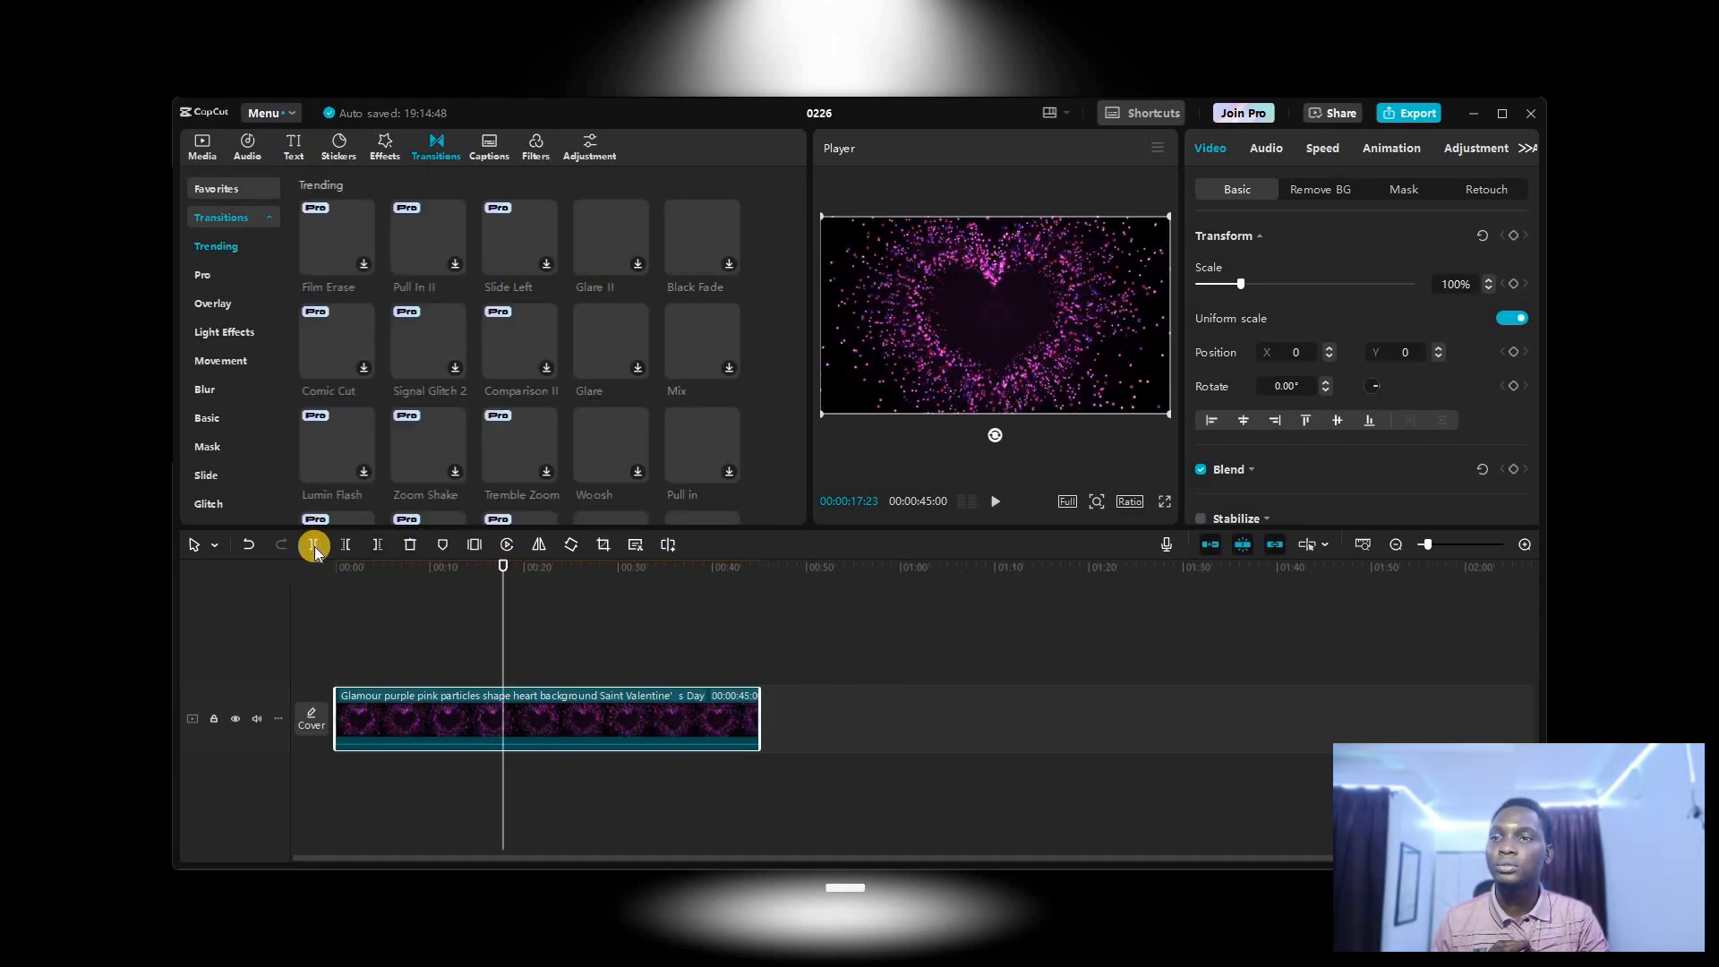
left_click(313, 545)
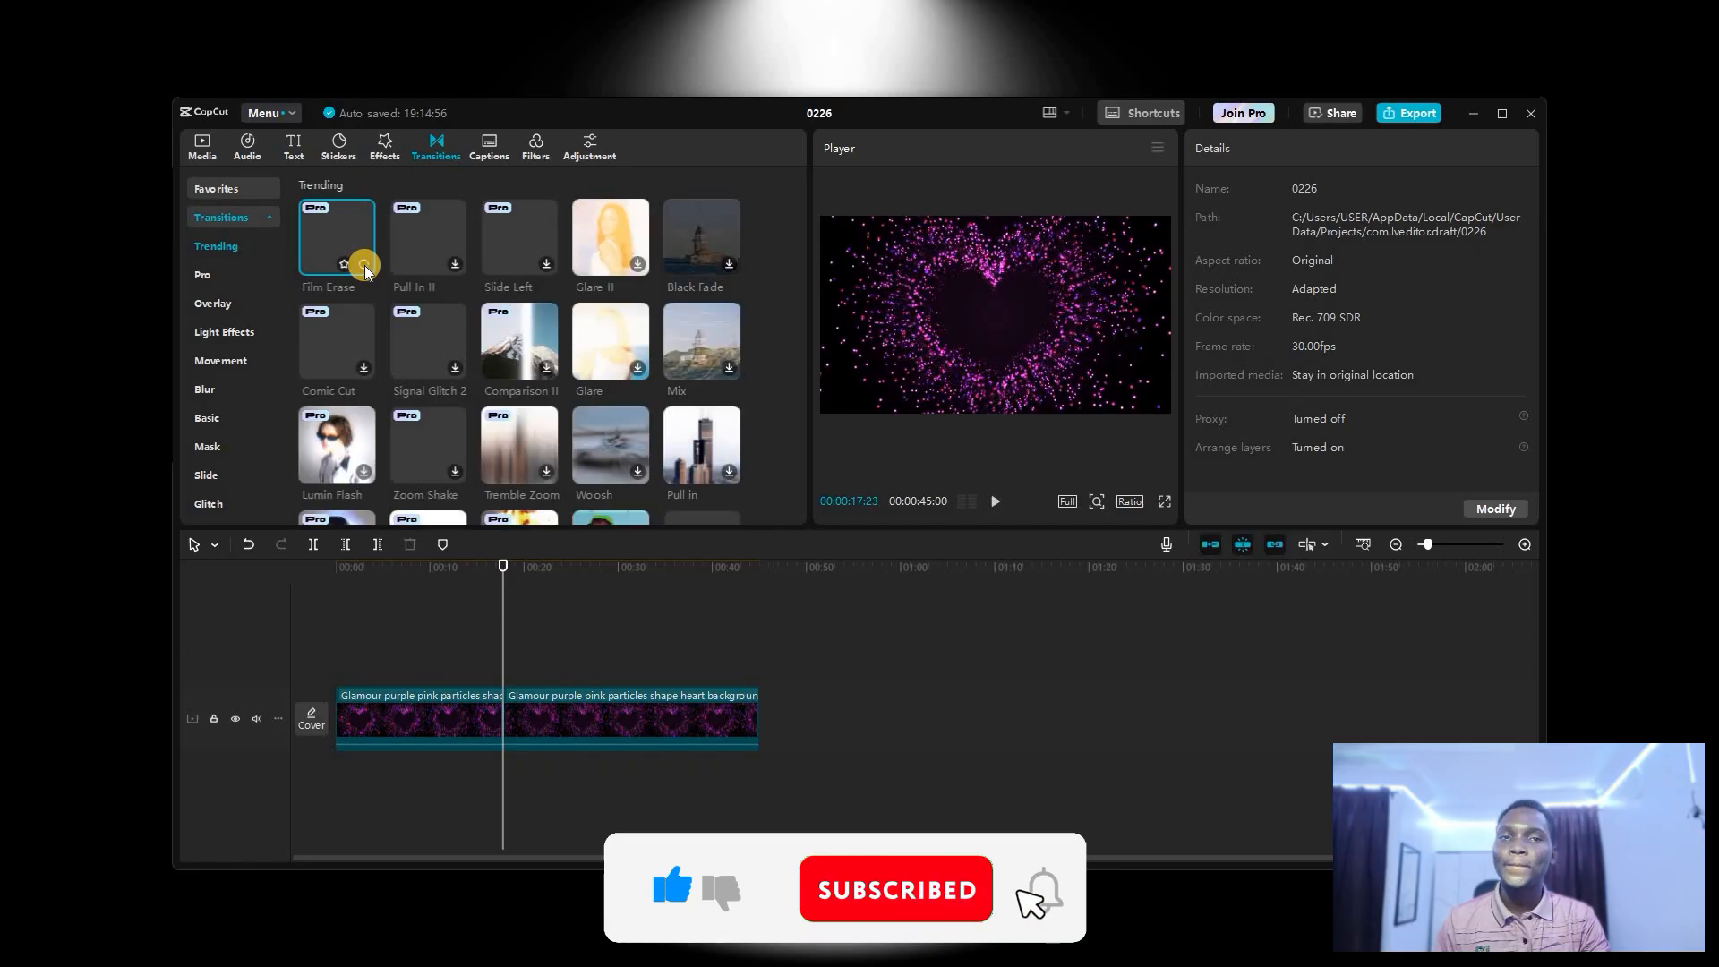
left_click(335, 236)
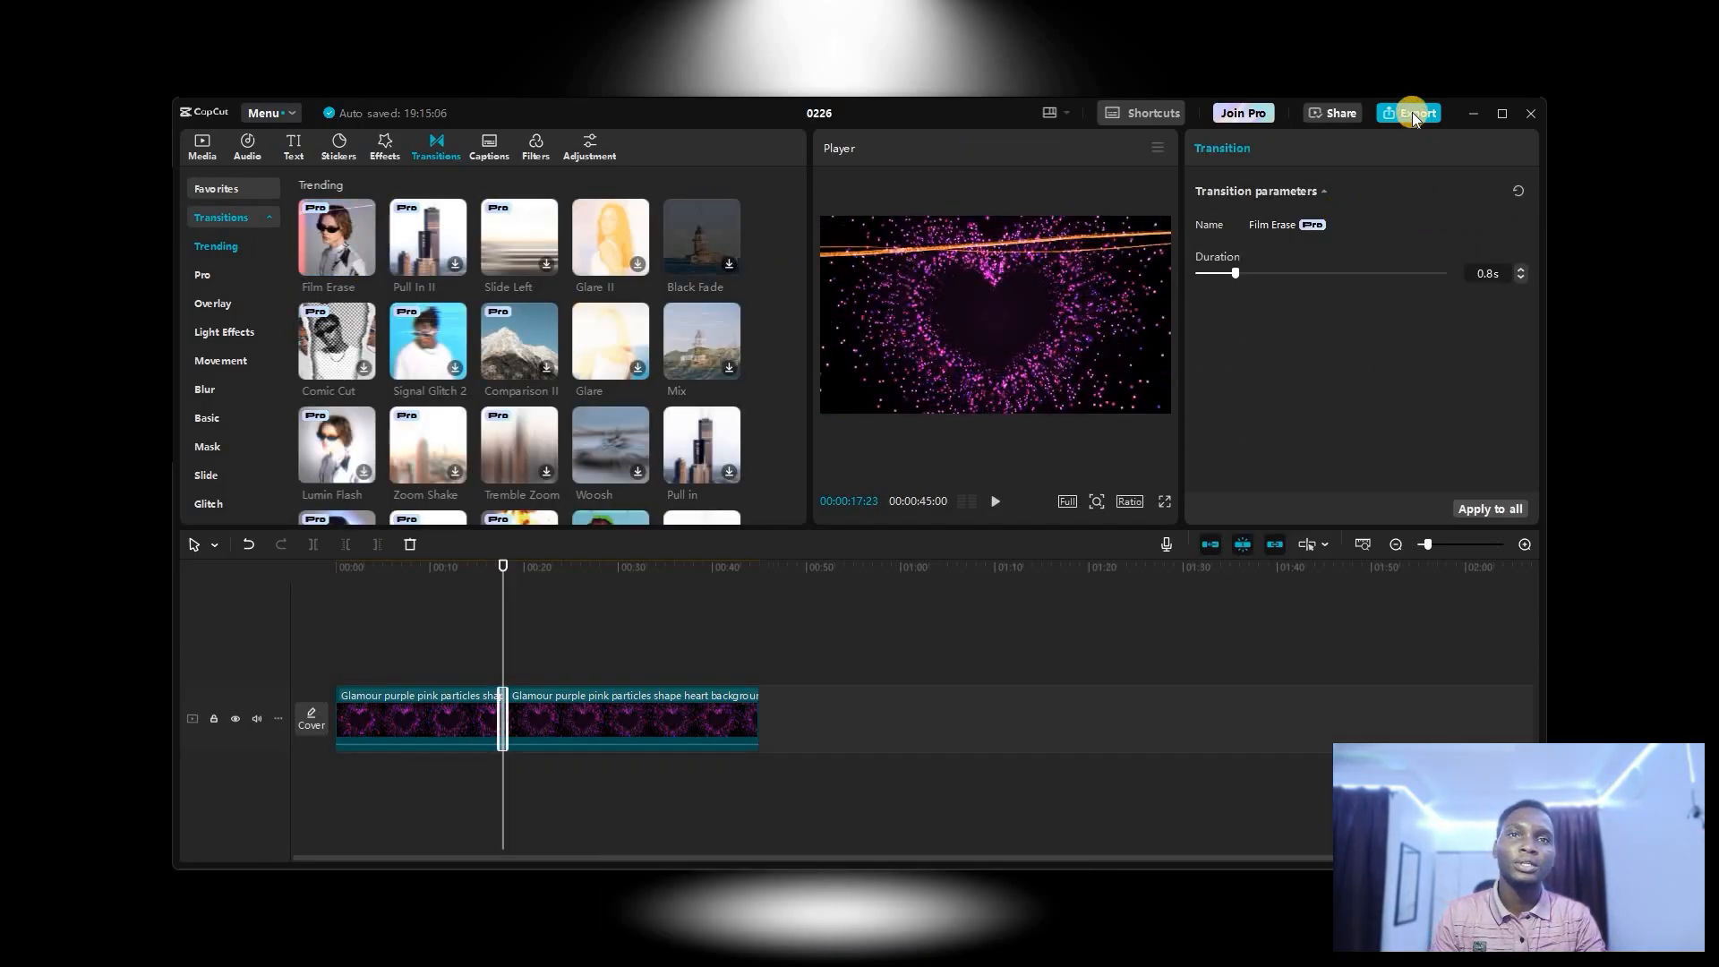
Start the export and choose Join Pro on the Pro materials warning, reaching the Sign in window
left_click(1414, 113)
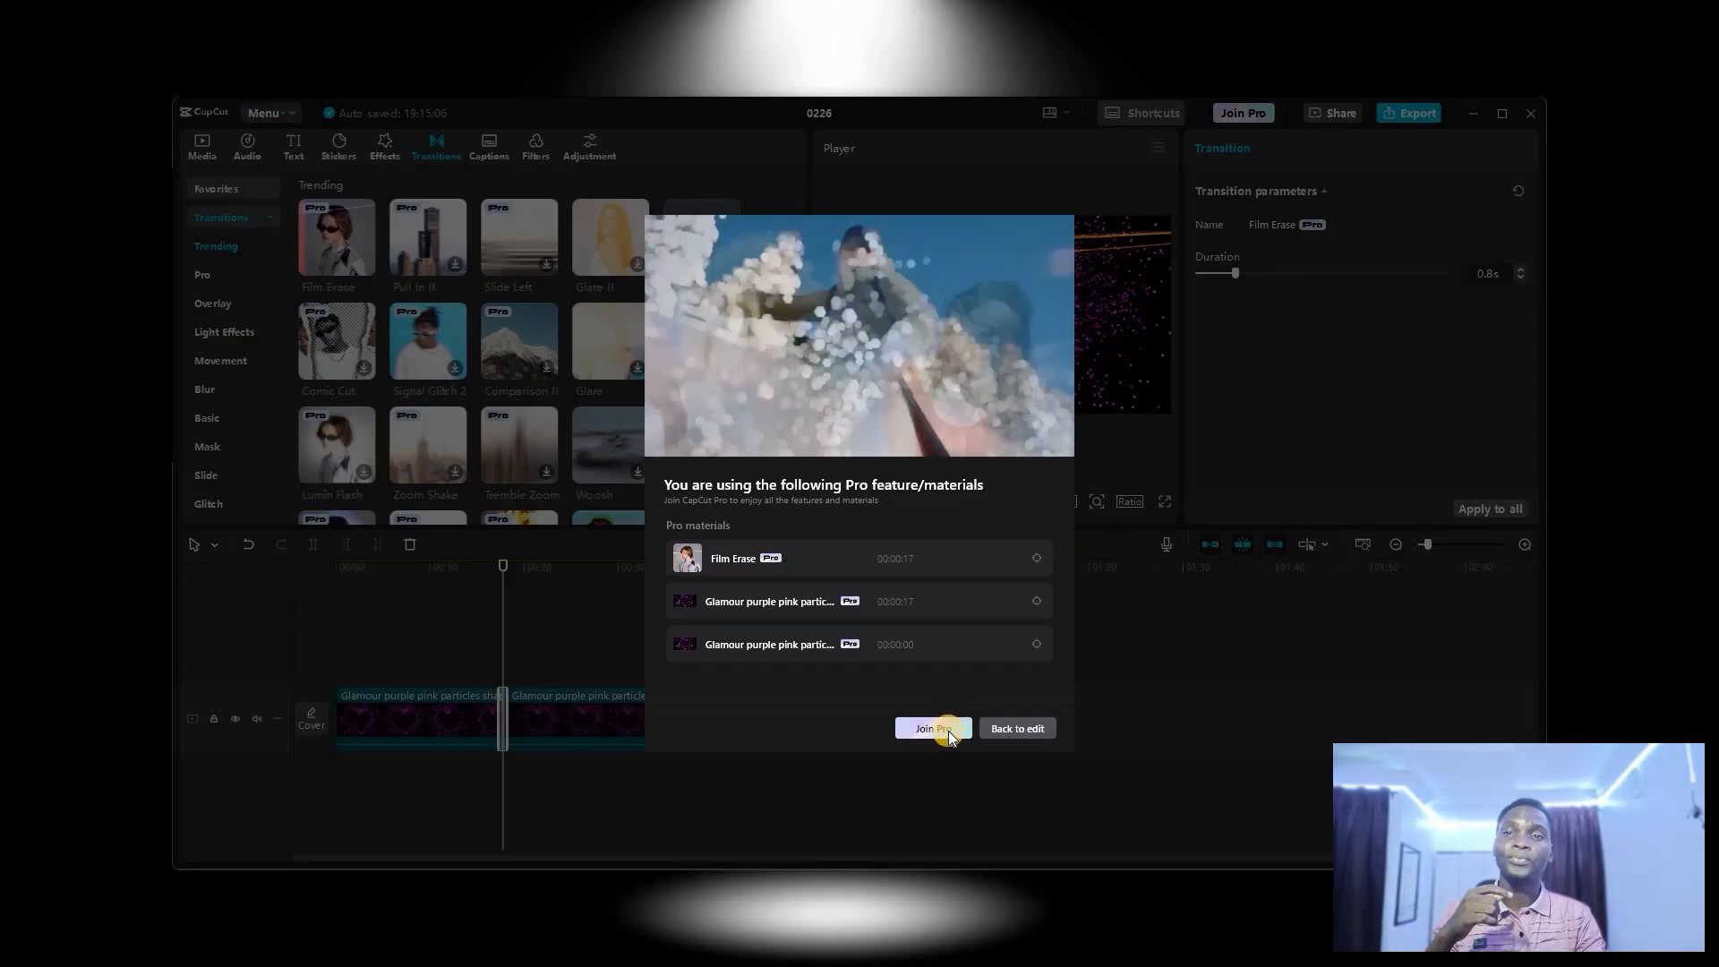
left_click(932, 728)
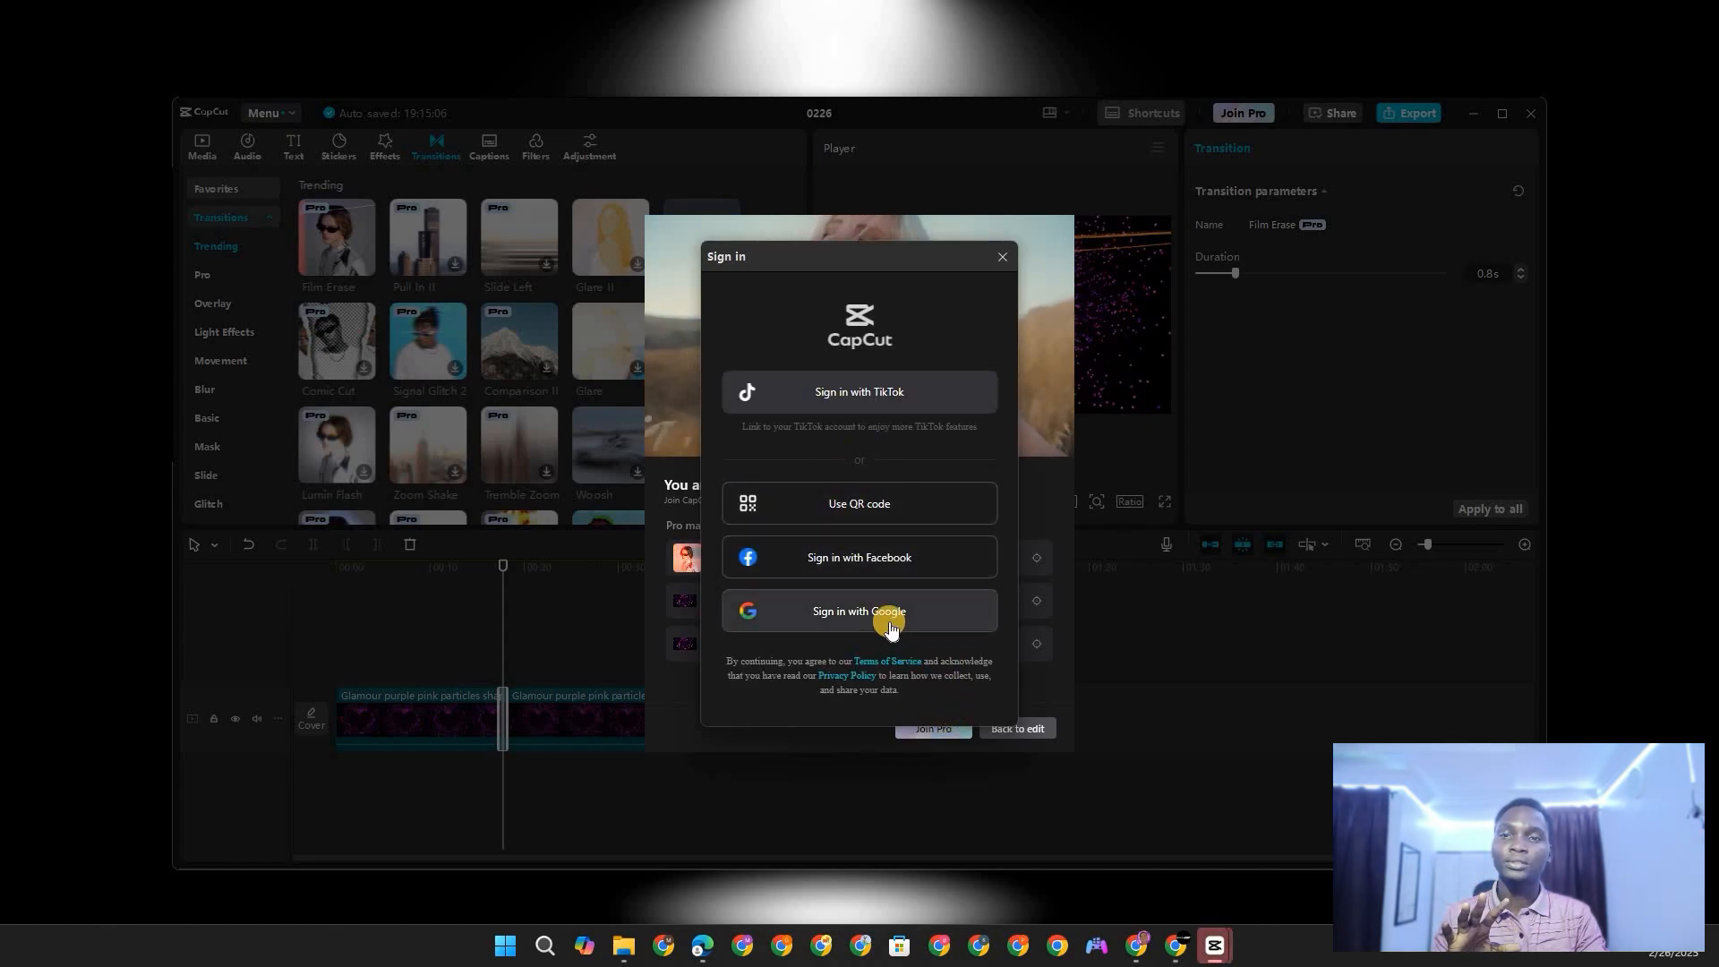
Sign in to CapCut with a Google account via the browser
left_click(858, 611)
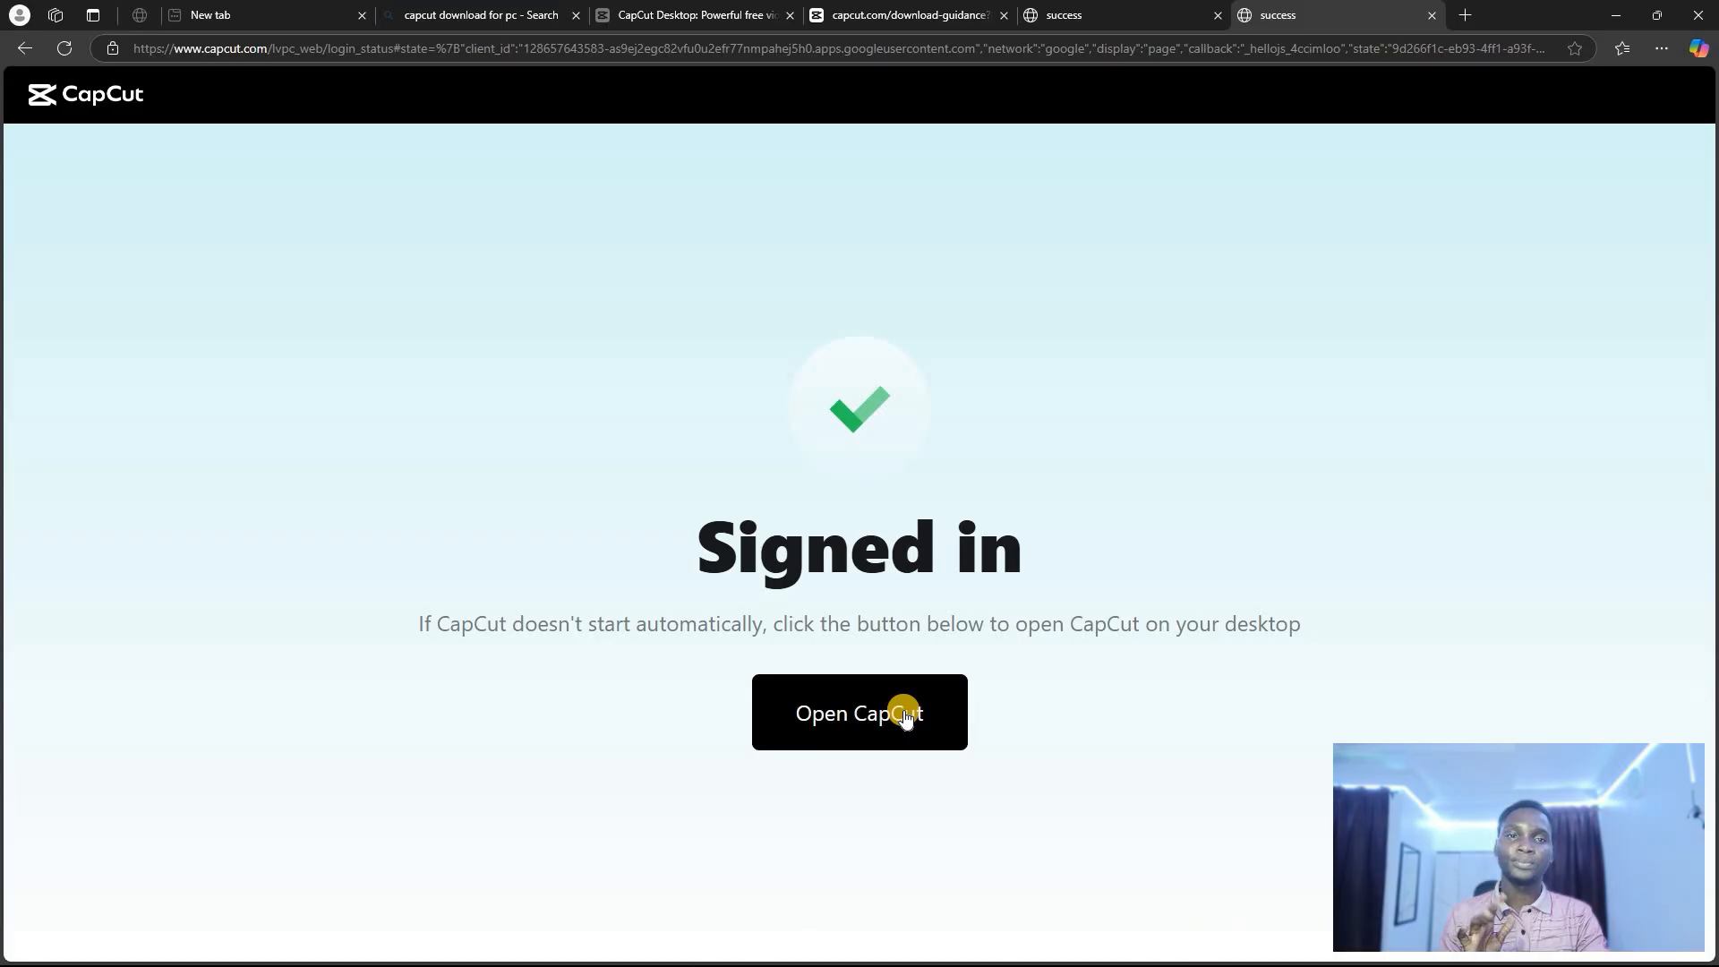
Reopen CapCut from the browser, close the Subscription Service offer, go back to edit, and bring up Export settings
left_click(860, 713)
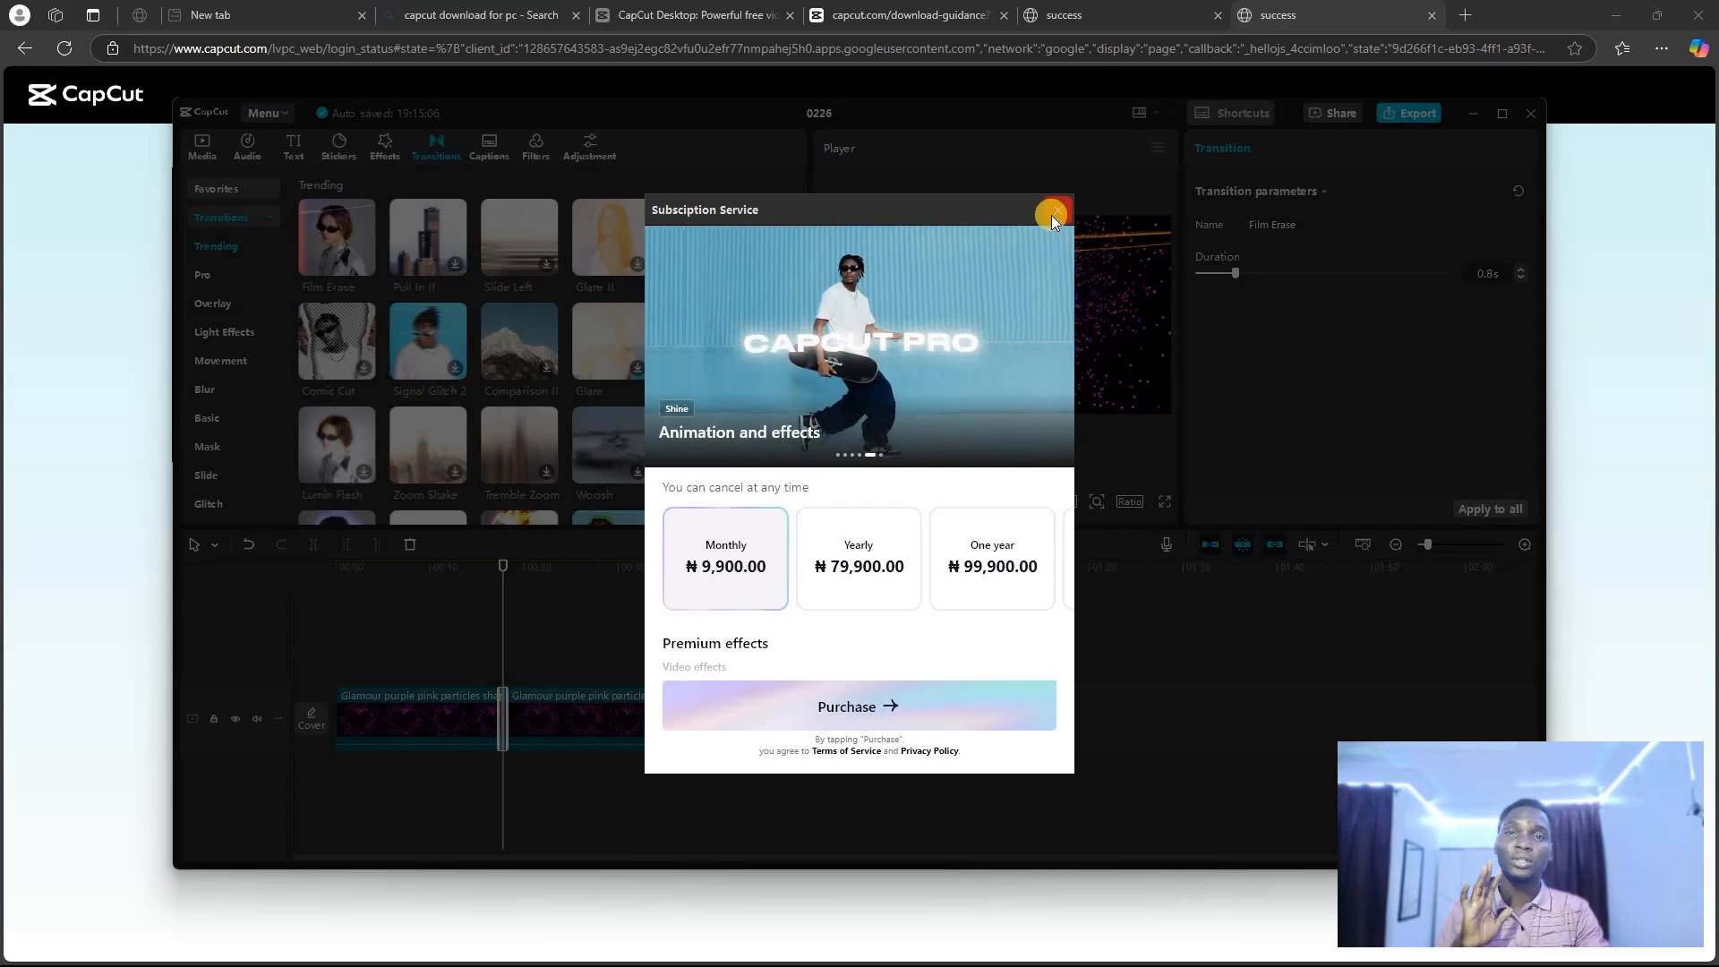
left_click(1050, 215)
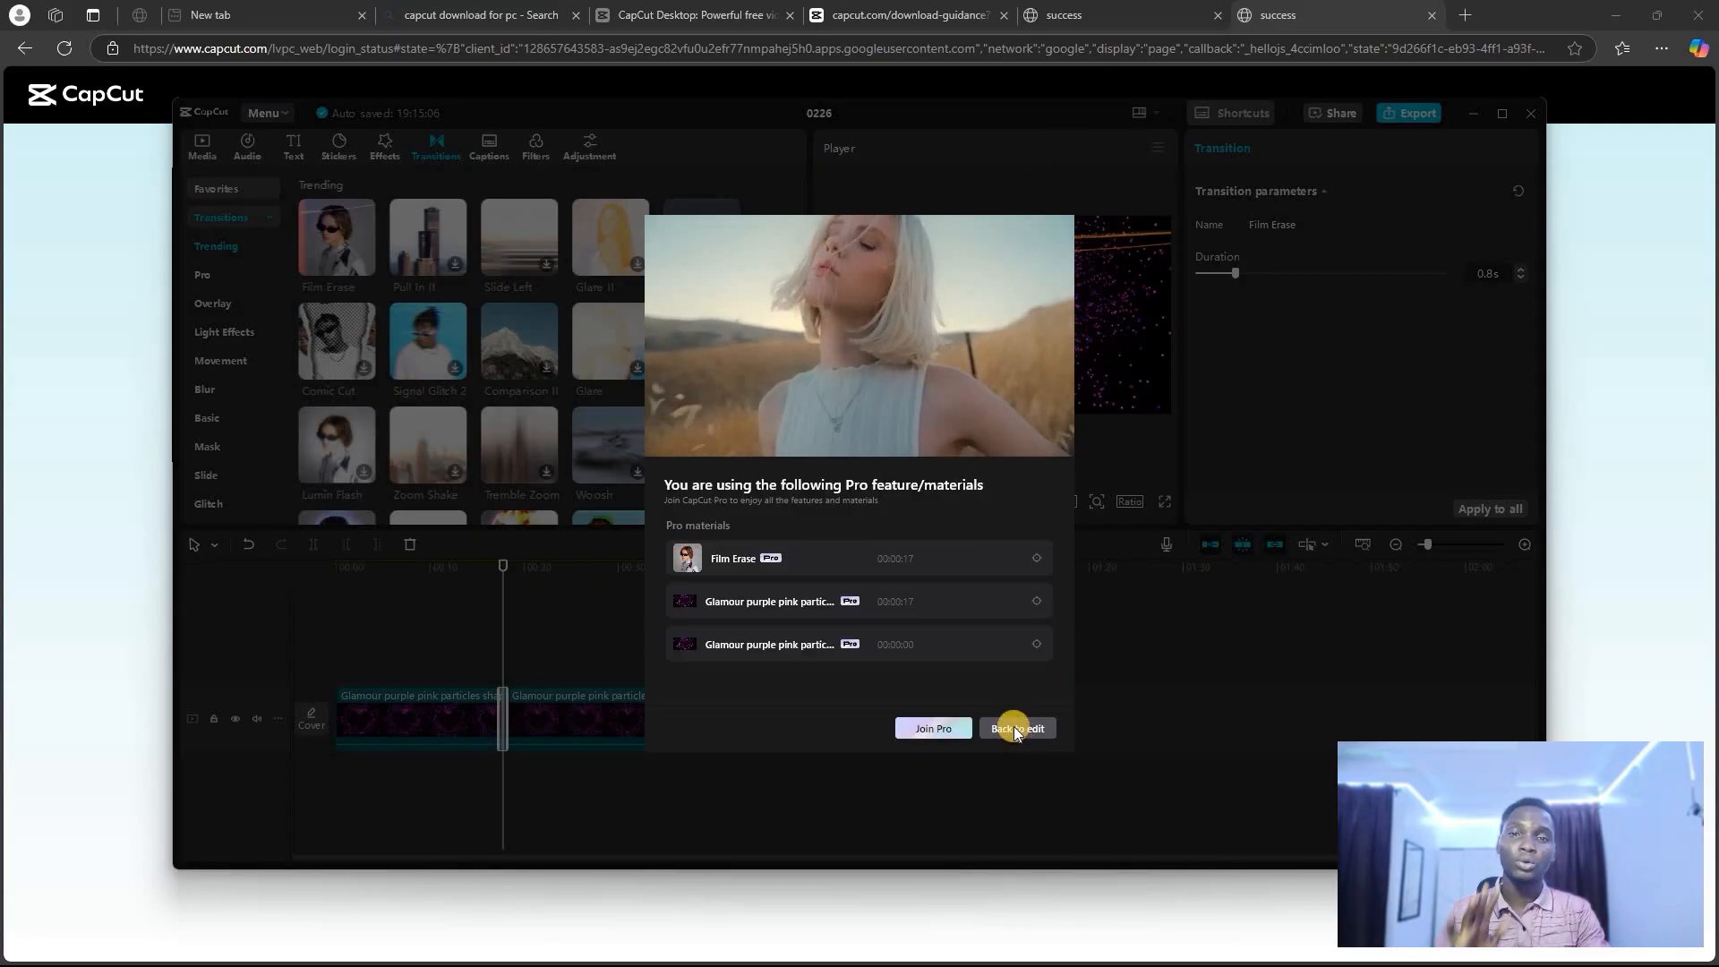
left_click(1014, 729)
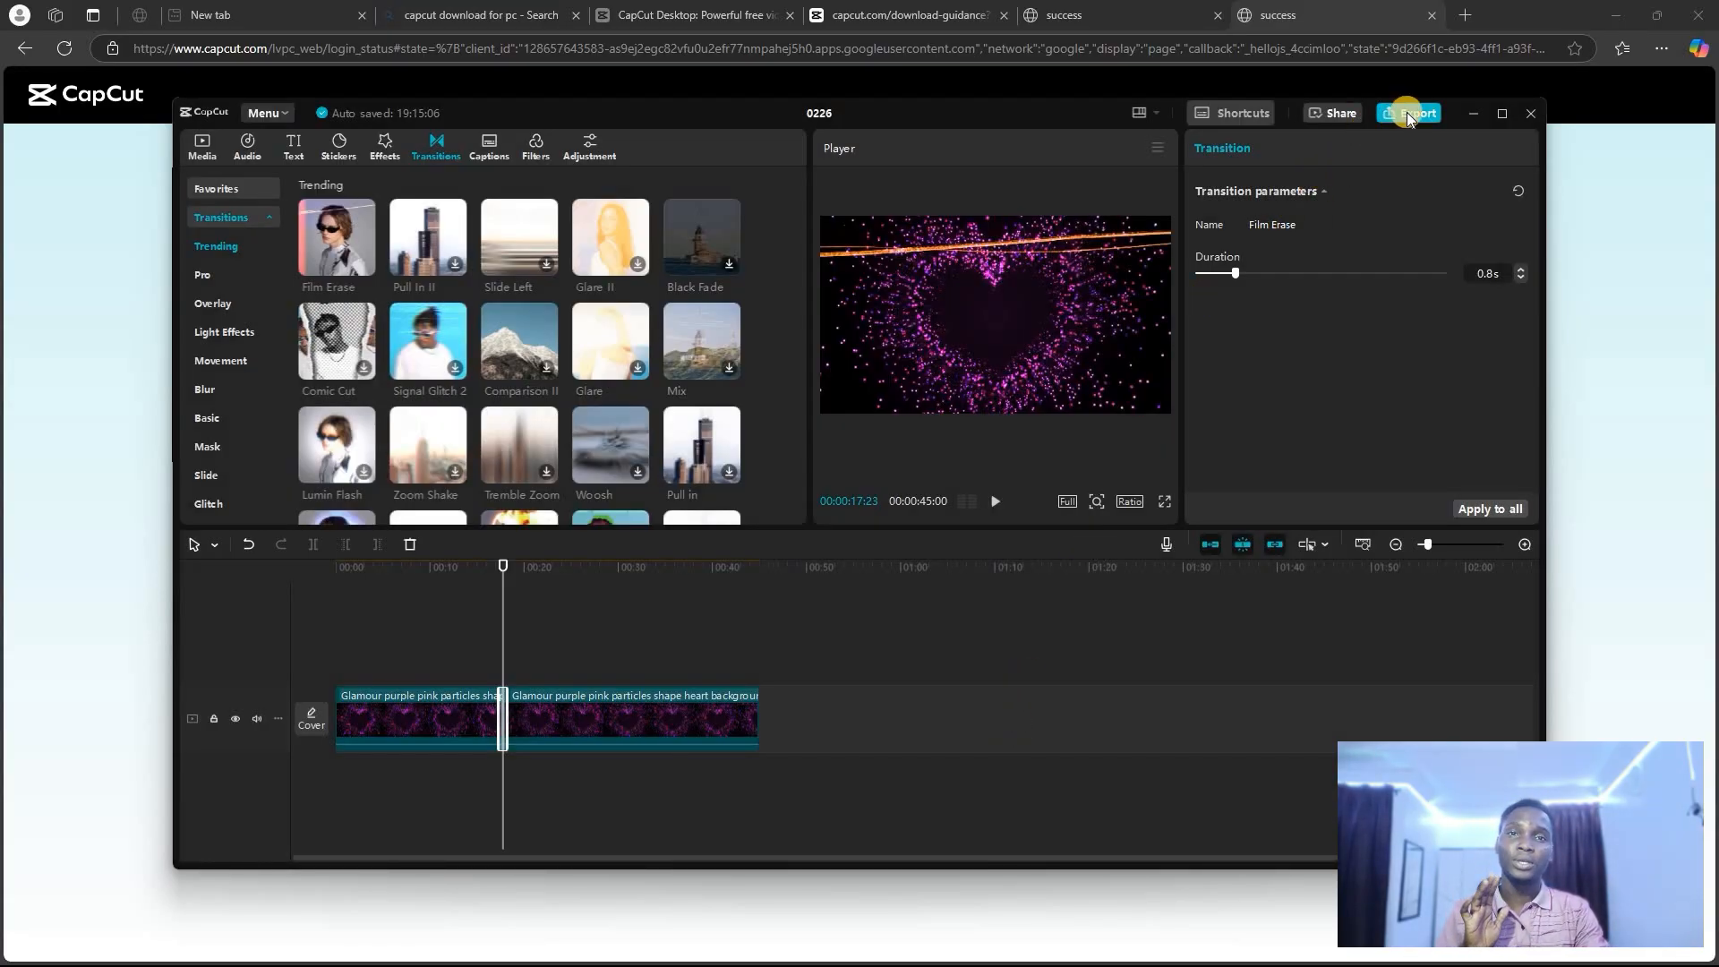
left_click(1415, 113)
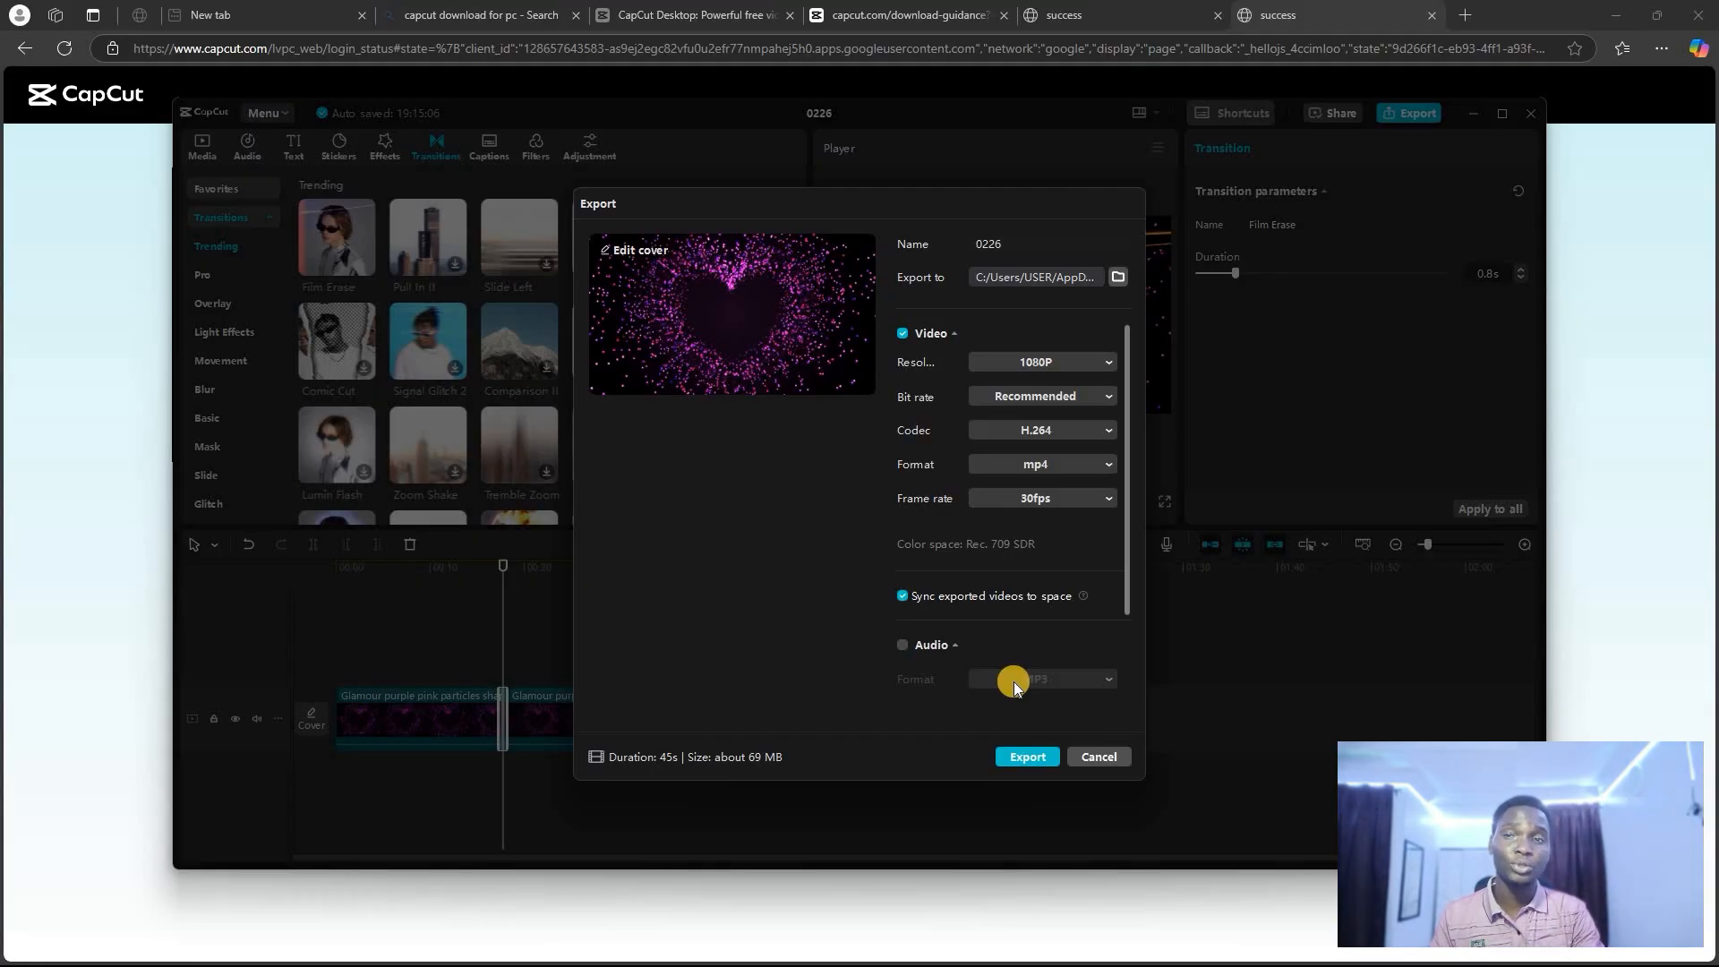
mouse_move(1010, 684)
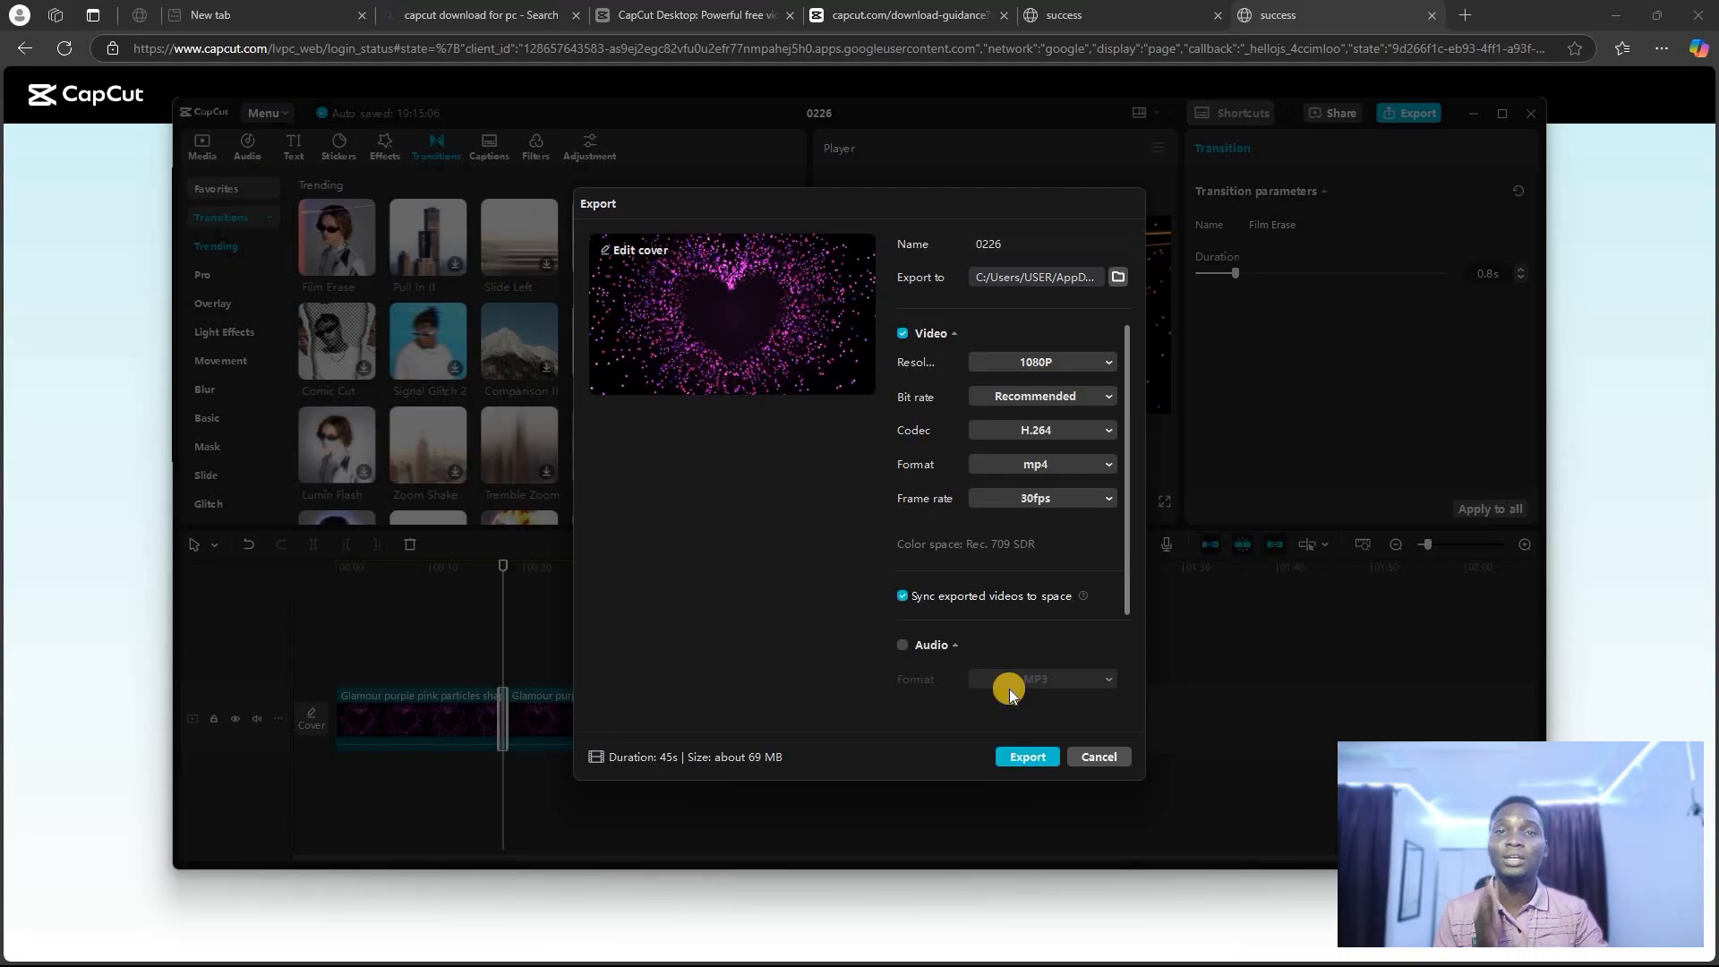
mouse_move(1026, 756)
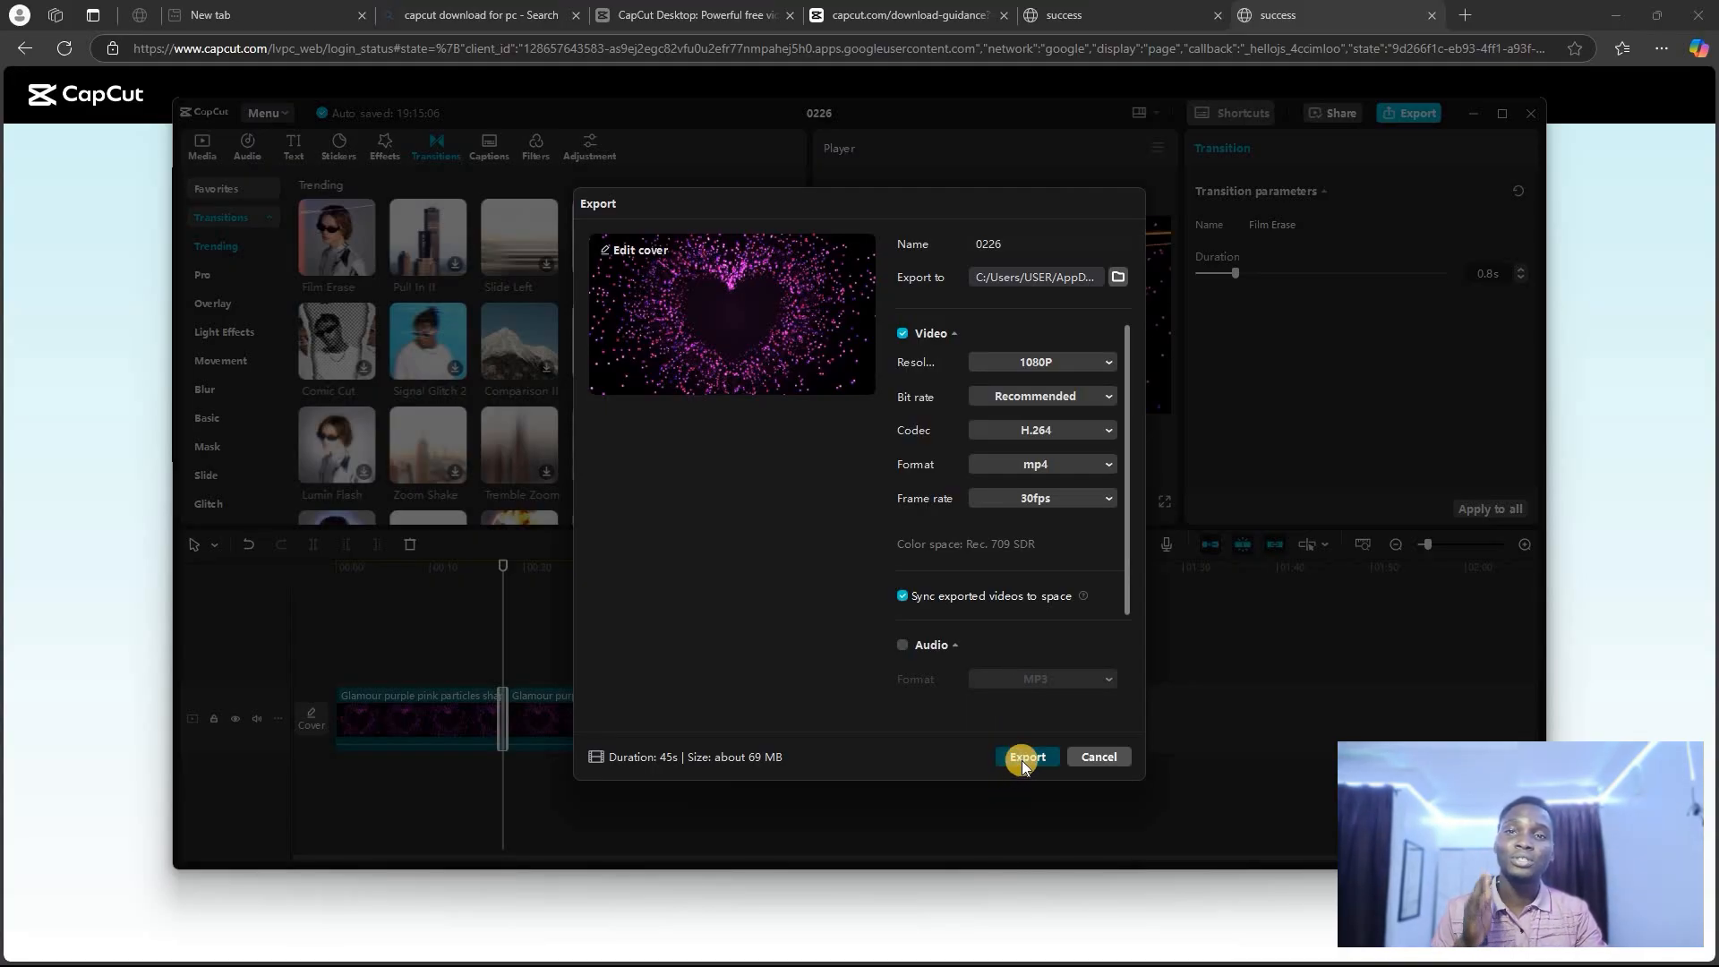
Export the 45-second heart project at 1080P resolution in mp4 format
left_click(1025, 756)
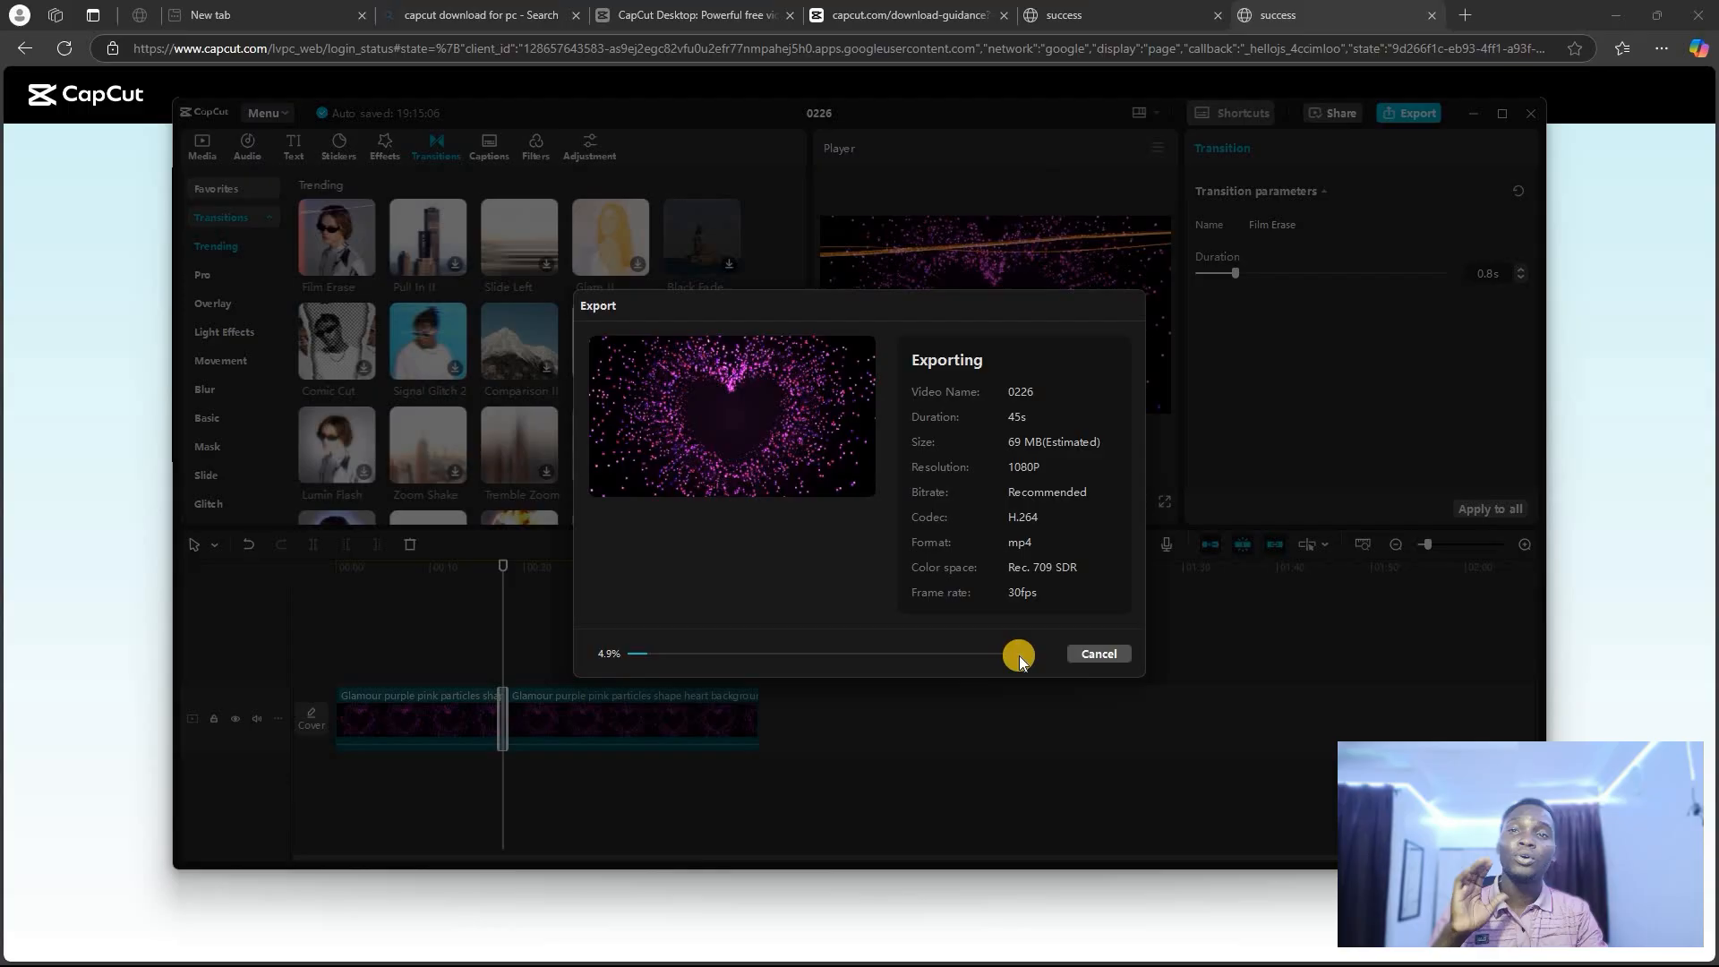